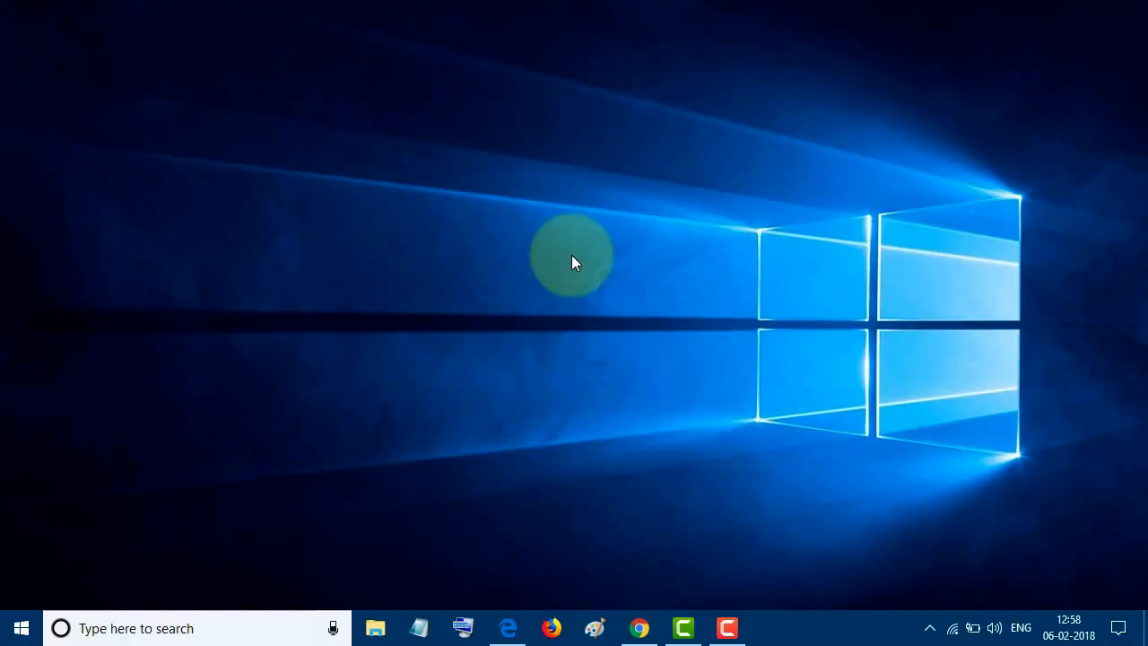
Step: Disable the graphics driver's hot keys from the desktop's Graphics Options menu
{"action": "right_click", "coordinate": [574, 260]}
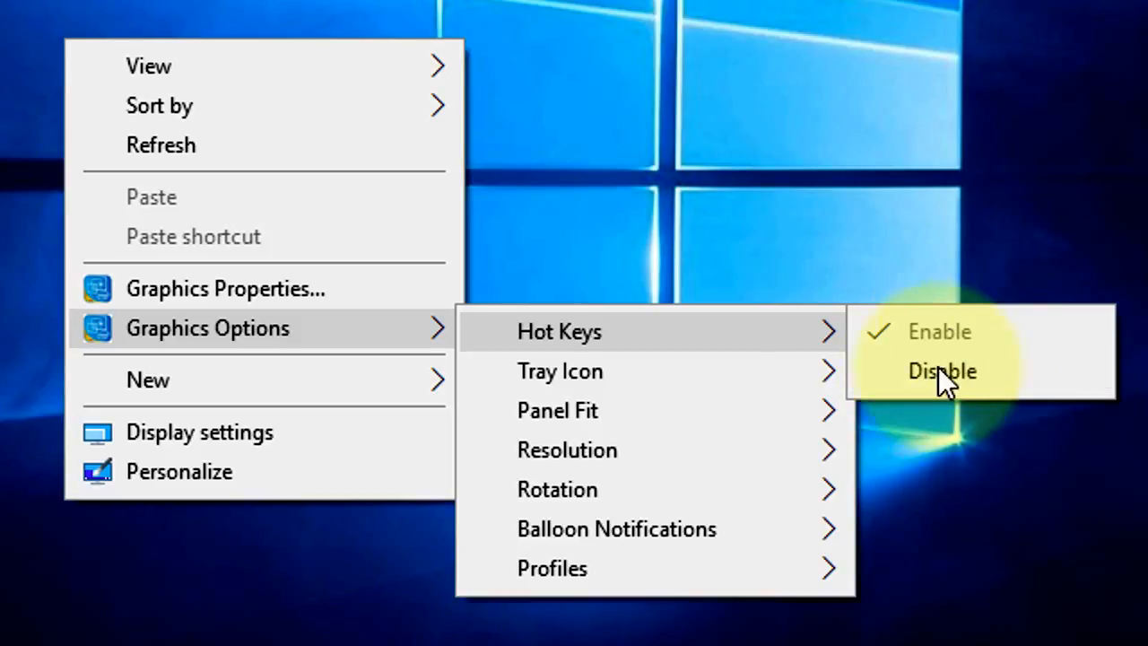
{"action": "mouse_move", "coordinate": [942, 380]}
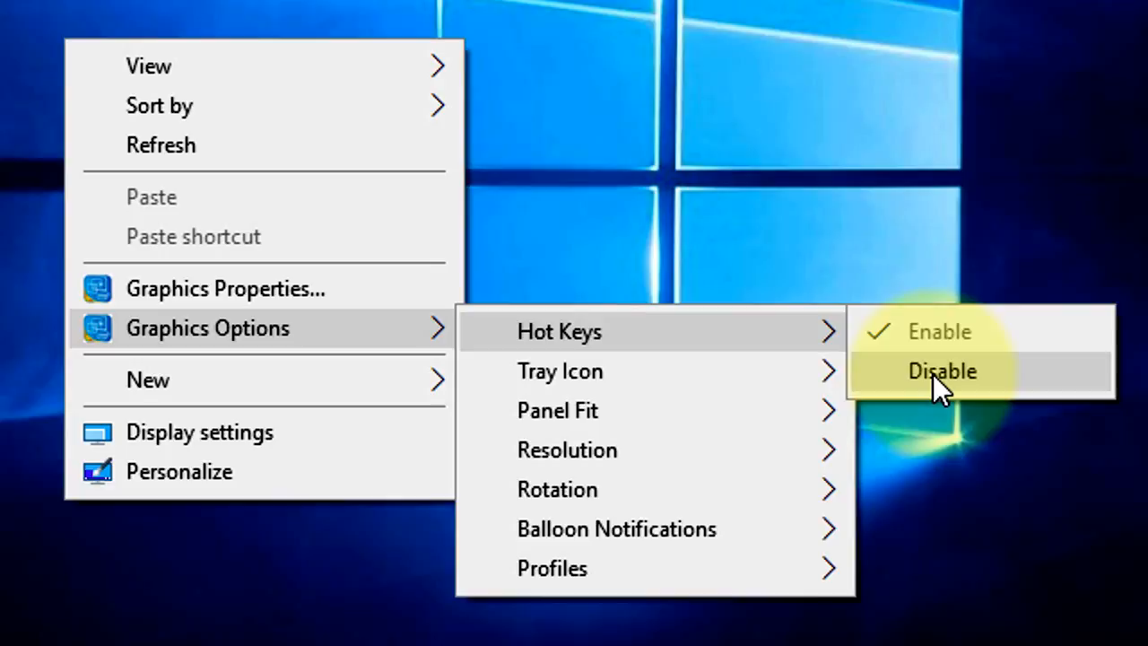
{"action": "left_click", "coordinate": [942, 370]}
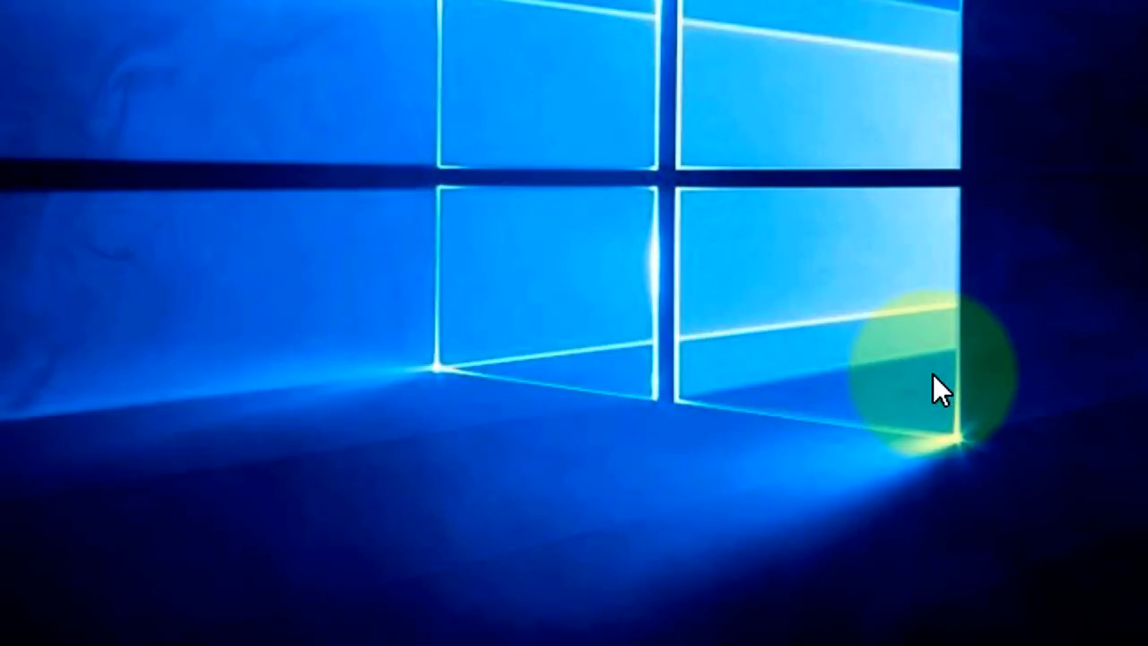
{"action": "mouse_move", "coordinate": [197, 90]}
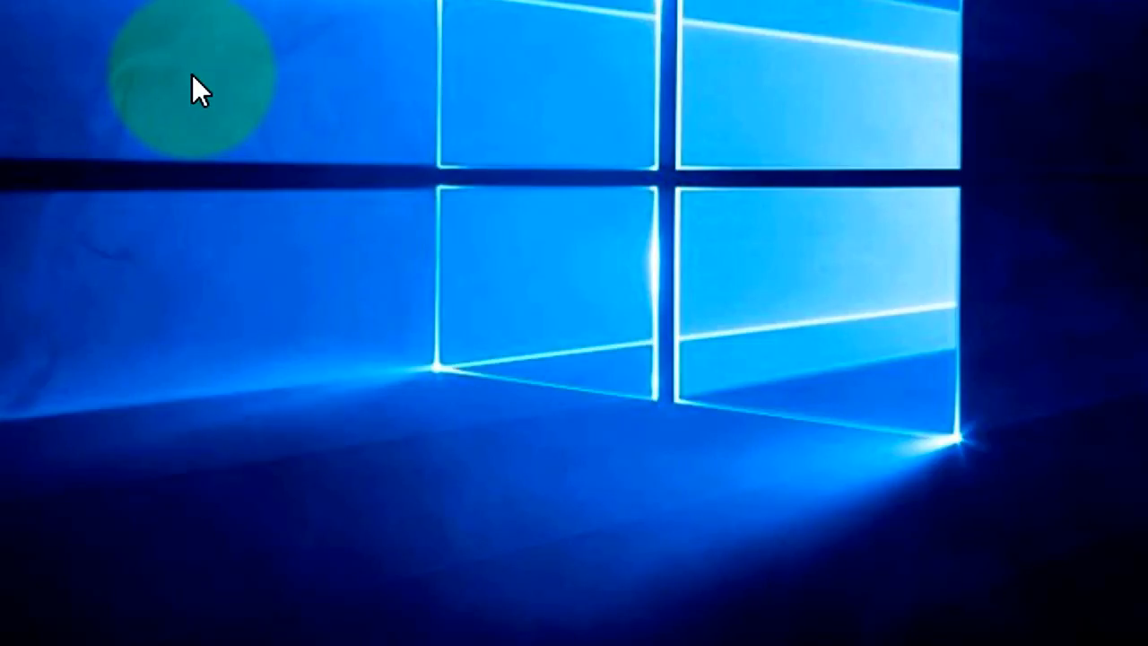
{"action": "right_click", "coordinate": [198, 90]}
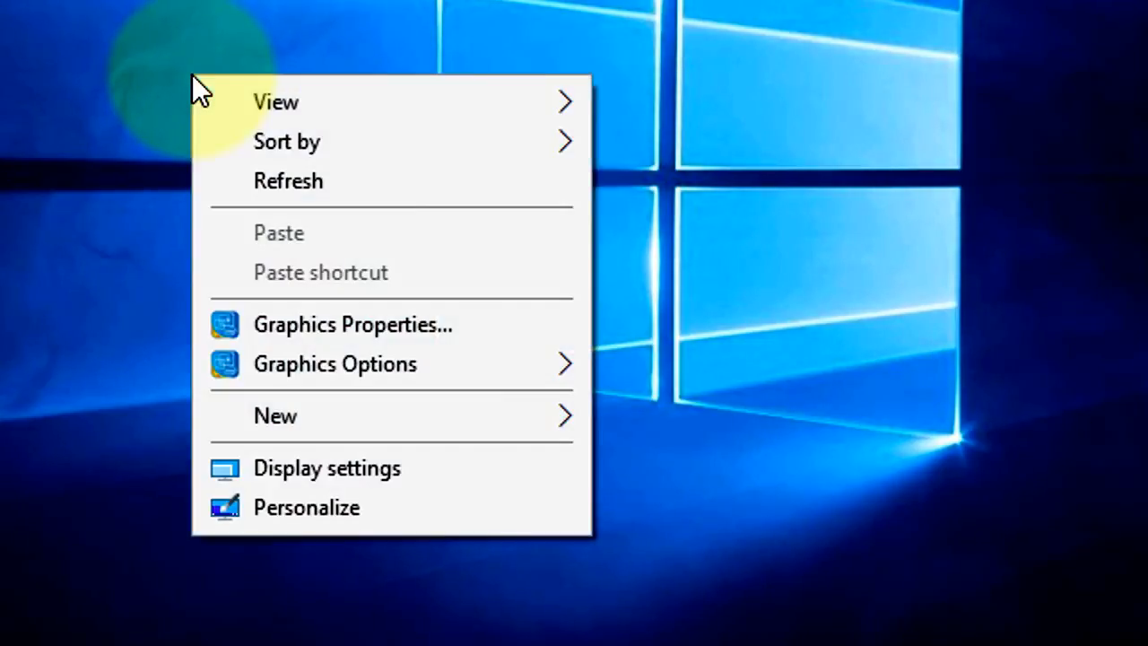
{"action": "left_click", "coordinate": [334, 362]}
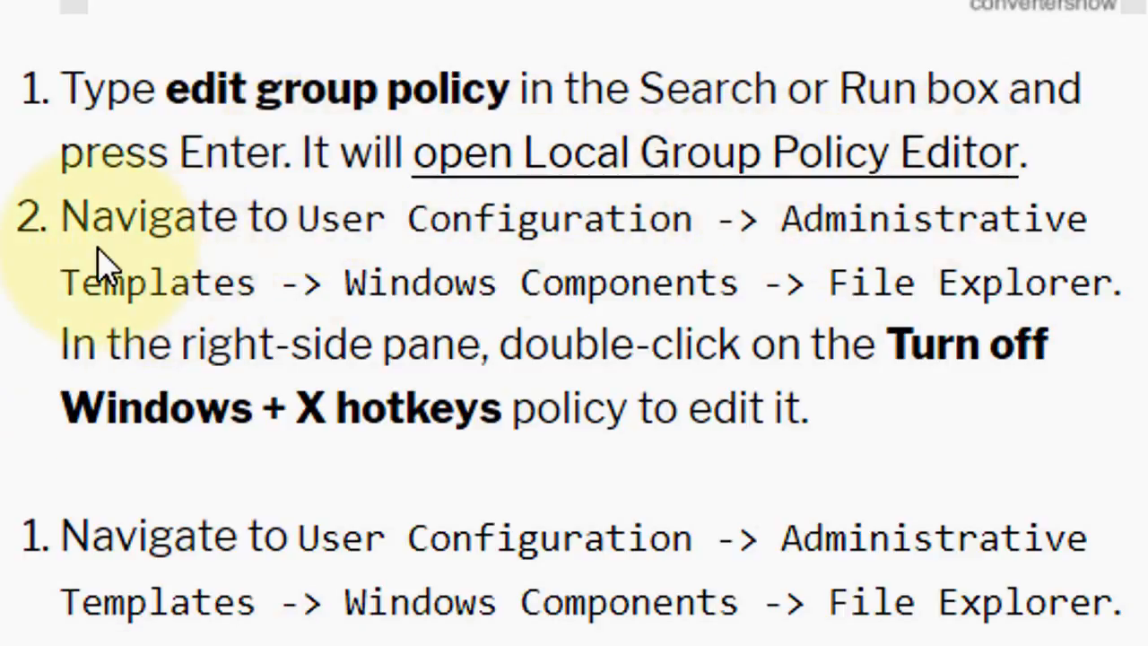
{"action": "mouse_move", "coordinate": [485, 269]}
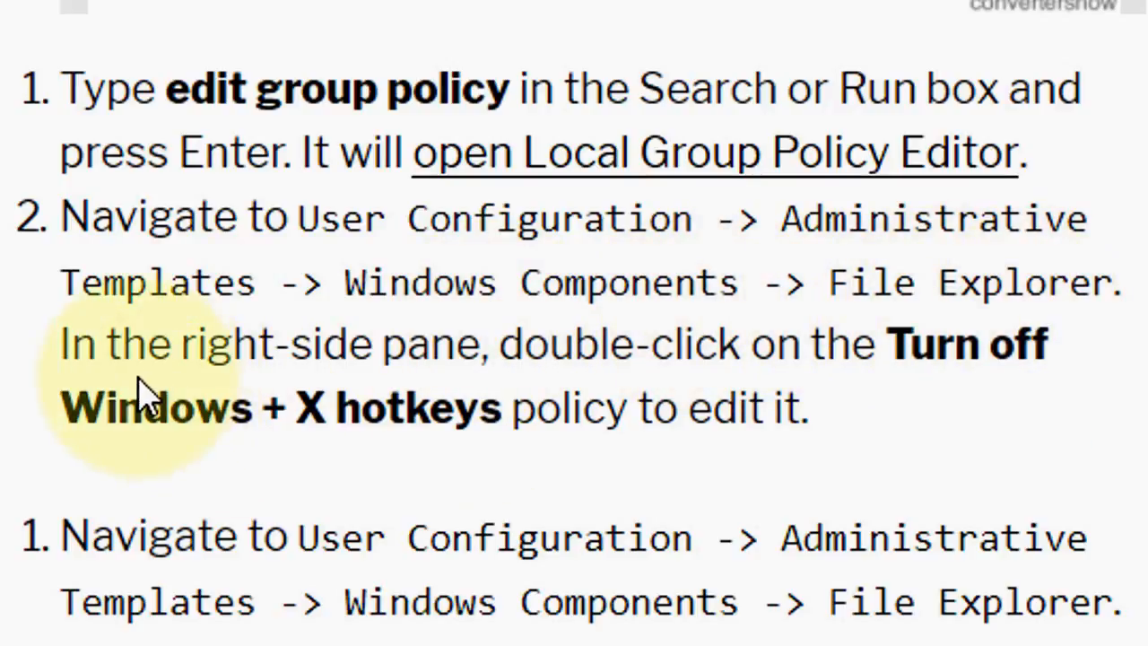
{"action": "mouse_move", "coordinate": [686, 381]}
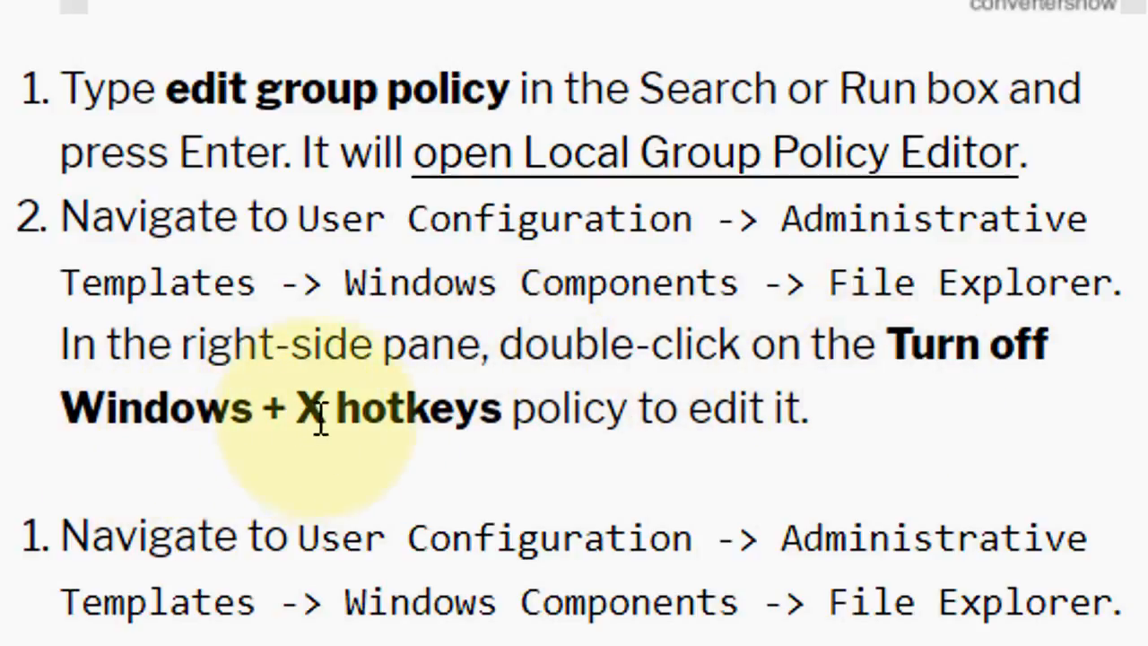
{"action": "mouse_move", "coordinate": [807, 409]}
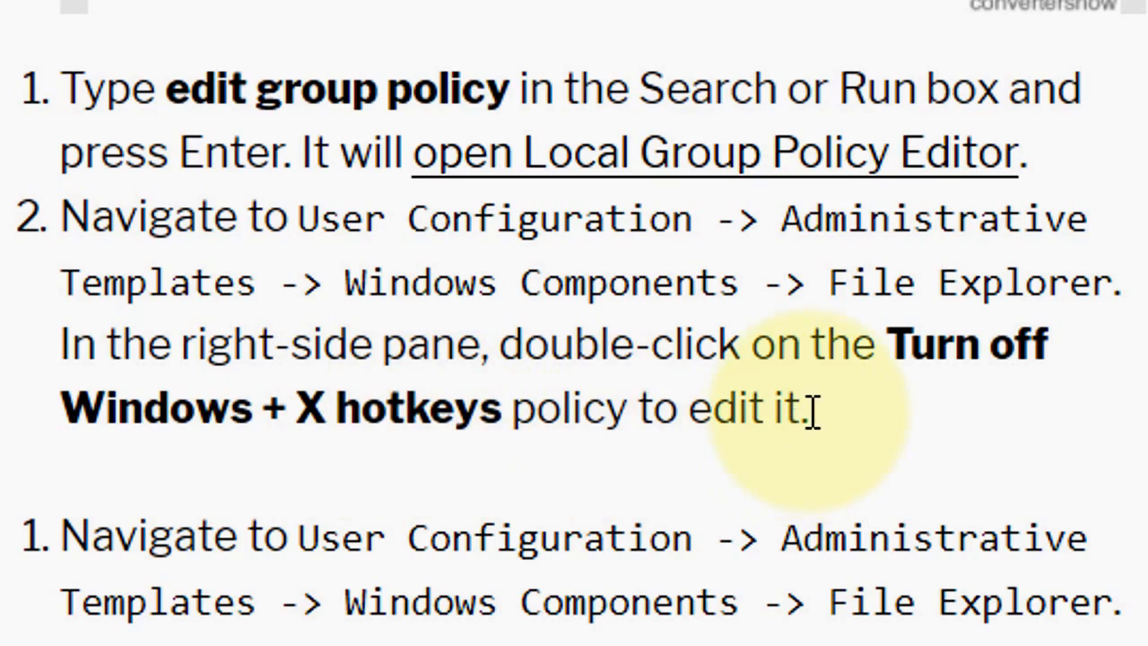
Step: Scroll to the Local Group Policy Editor screenshot showing Turn off Windows+X hotkeys under File Explorer
{"action": "scroll", "scroll_direction": "down", "scroll_amount": 3}
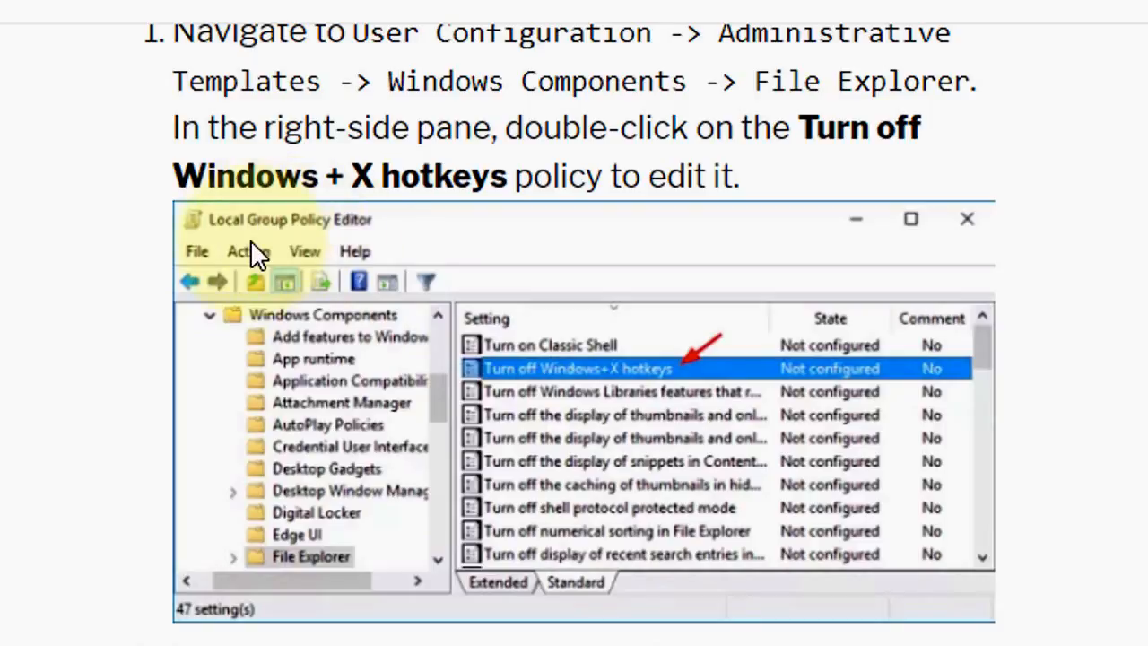
{"action": "mouse_move", "coordinate": [556, 394]}
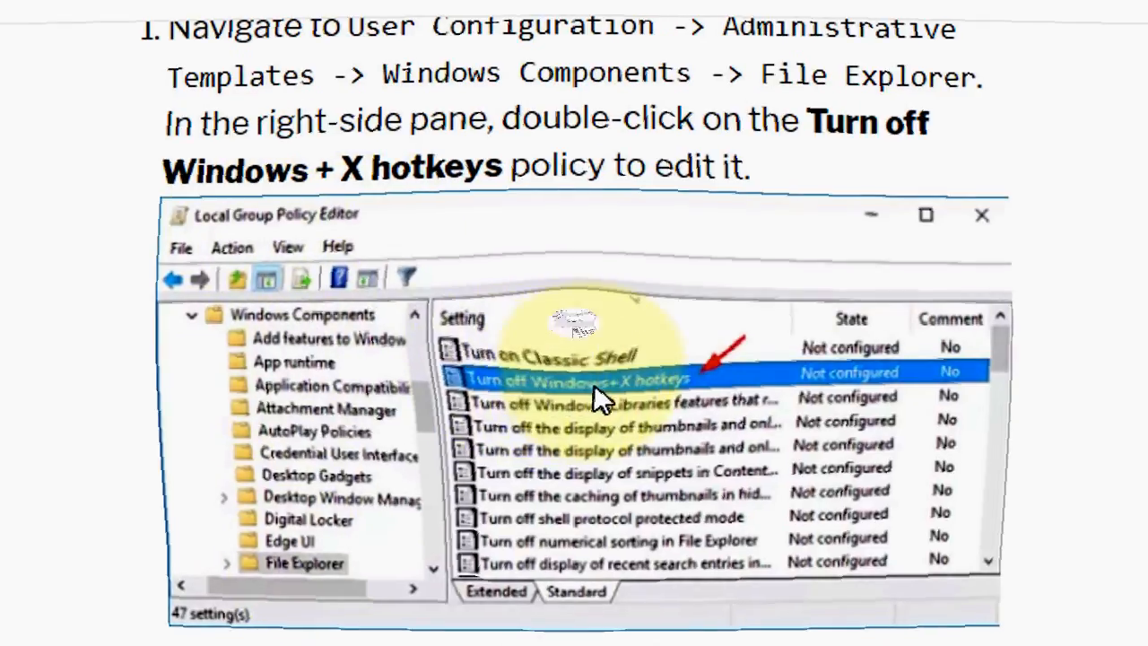
Step: Reach step 2 showing the policy dialog set to Enabled, then Apply and OK
{"action": "double_click", "coordinate": [574, 377]}
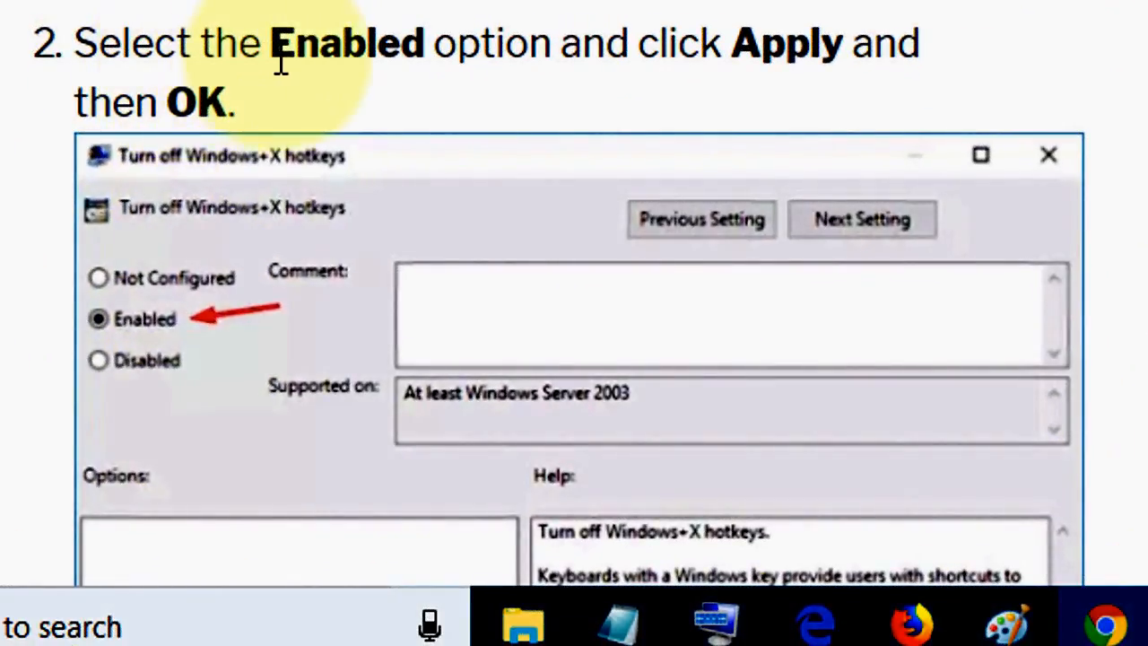
{"action": "mouse_move", "coordinate": [879, 58]}
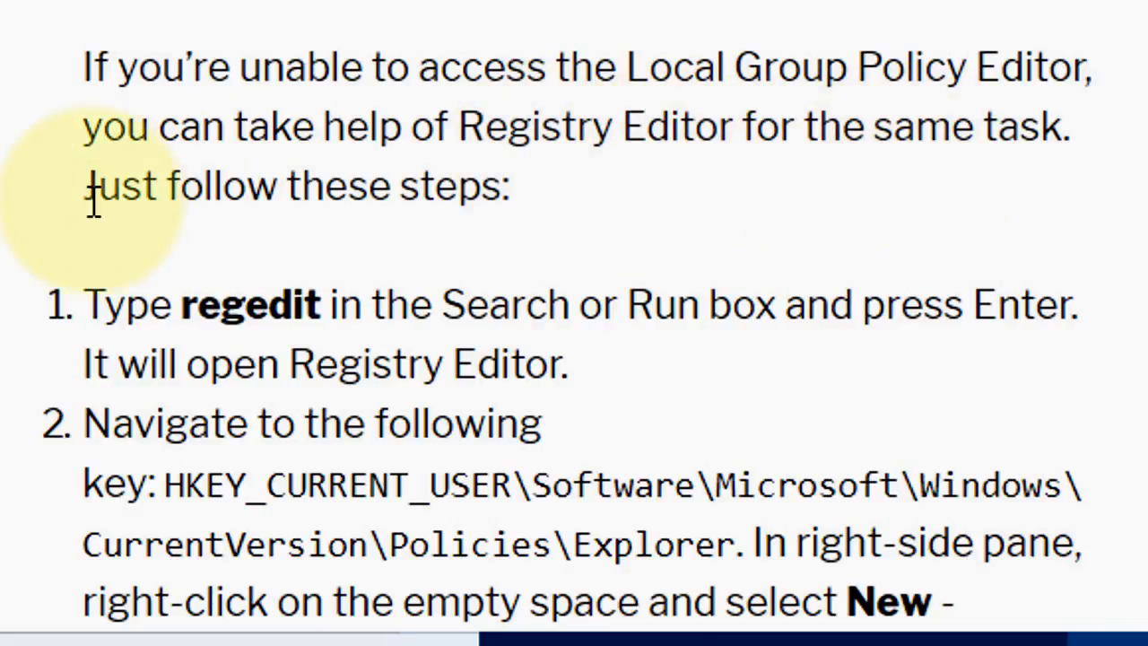
{"action": "mouse_move", "coordinate": [355, 189]}
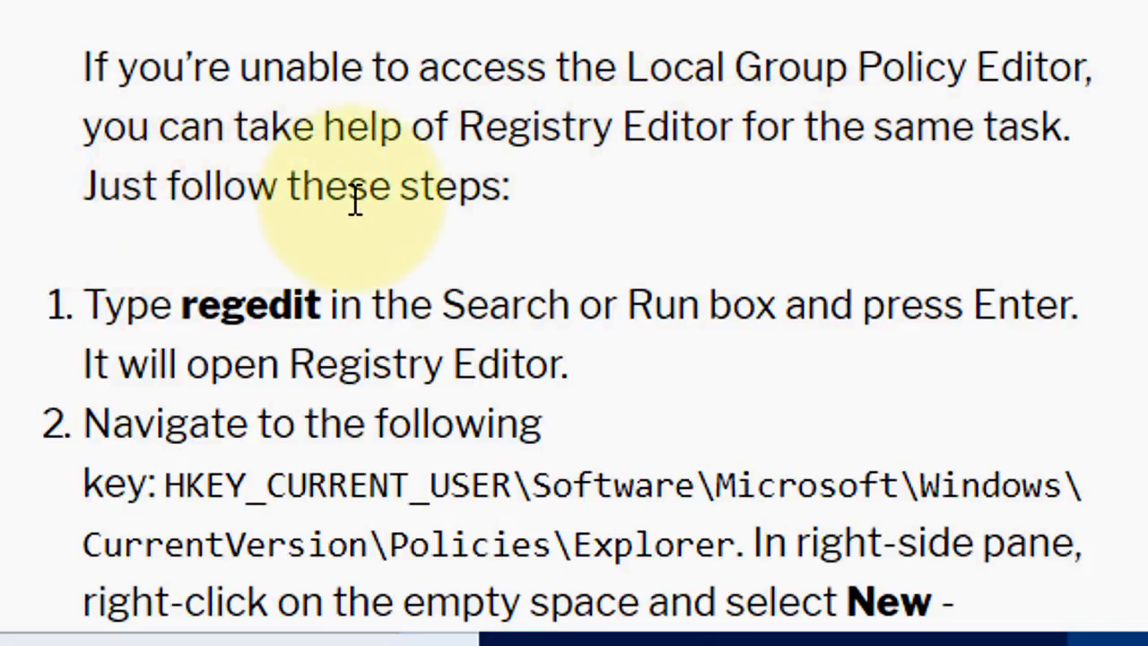
Step: Scroll through the Registry Editor method showing the NoWinKeys DWORD set to 1 under Policies\Explorer
{"action": "scroll", "scroll_direction": "down", "scroll_amount": 3}
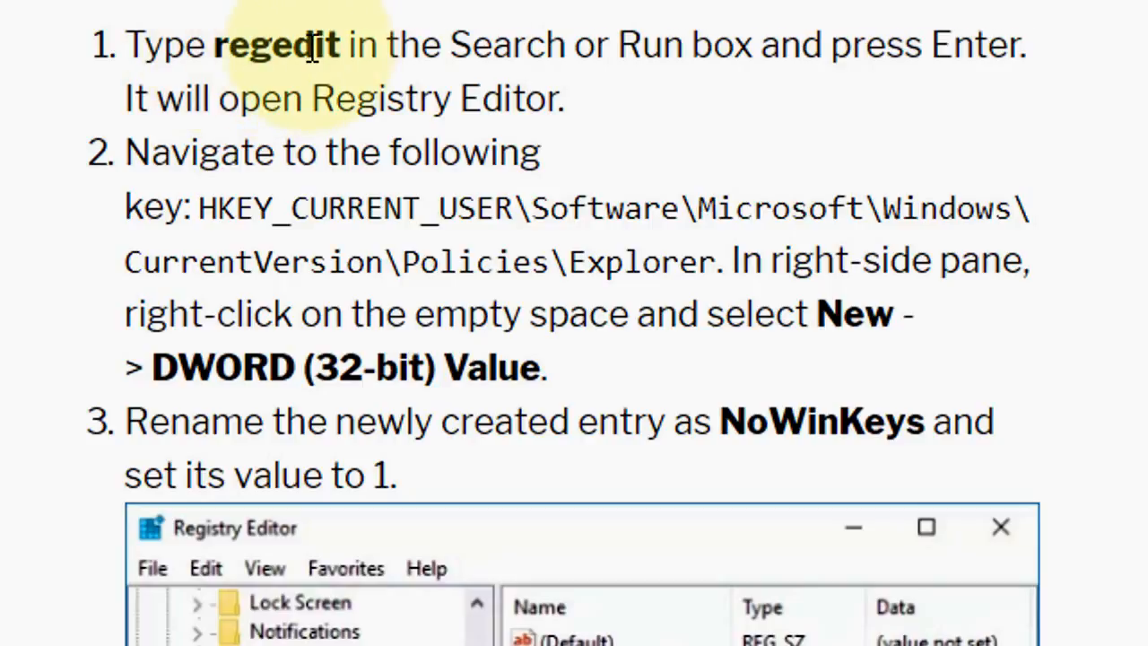
{"action": "mouse_move", "coordinate": [506, 135]}
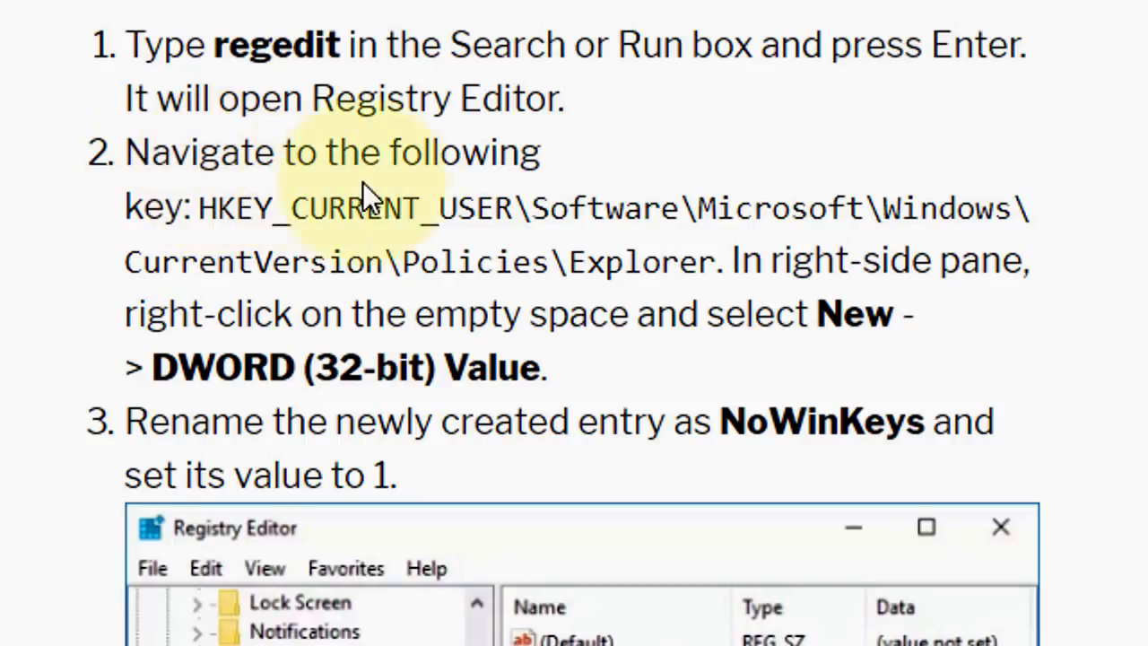
{"action": "scroll", "scroll_direction": "down", "scroll_amount": 3}
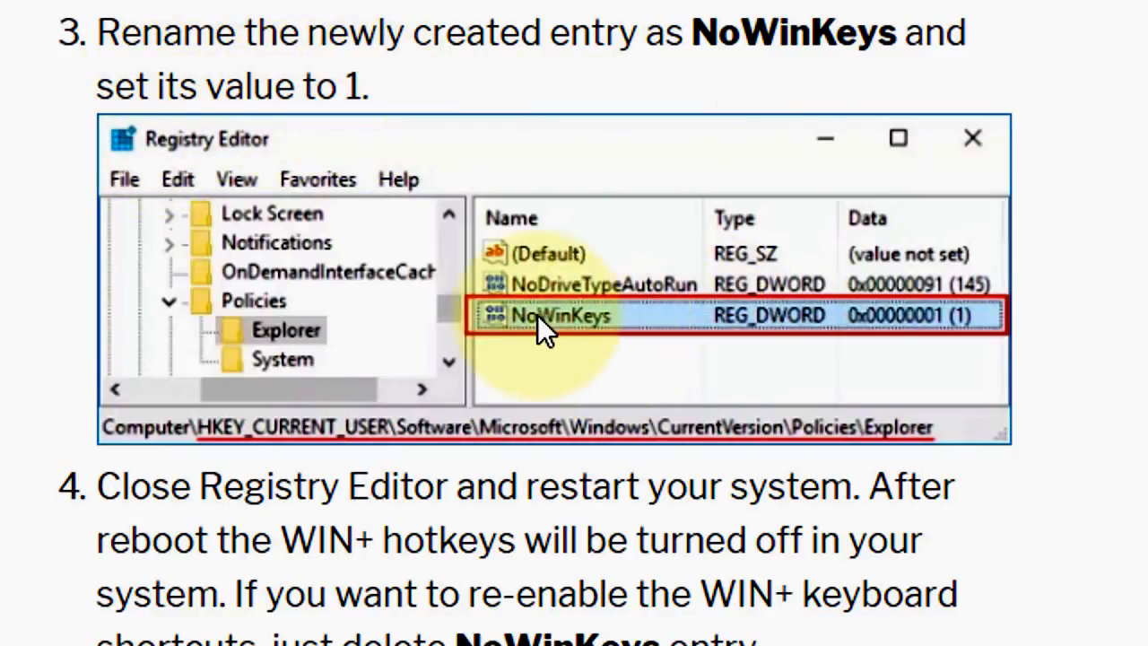
{"action": "mouse_move", "coordinate": [718, 337]}
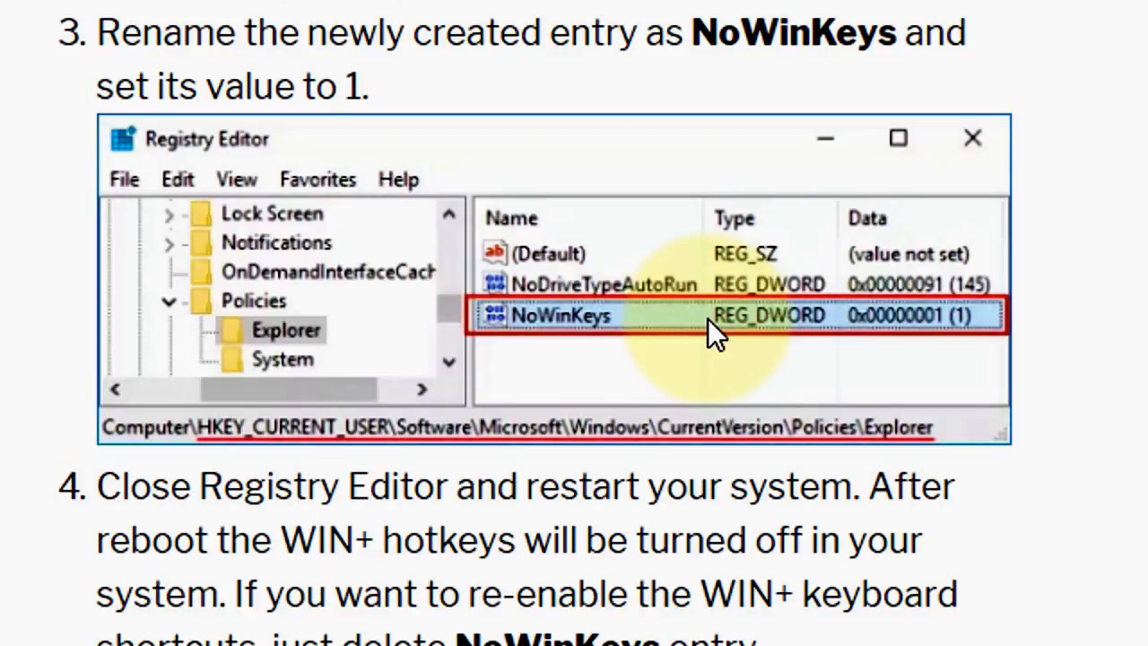
Step: Reach step 4: close Registry Editor, restart, and delete NoWinKeys to re-enable WIN+ shortcuts
{"action": "scroll", "scroll_direction": "down", "scroll_amount": 3}
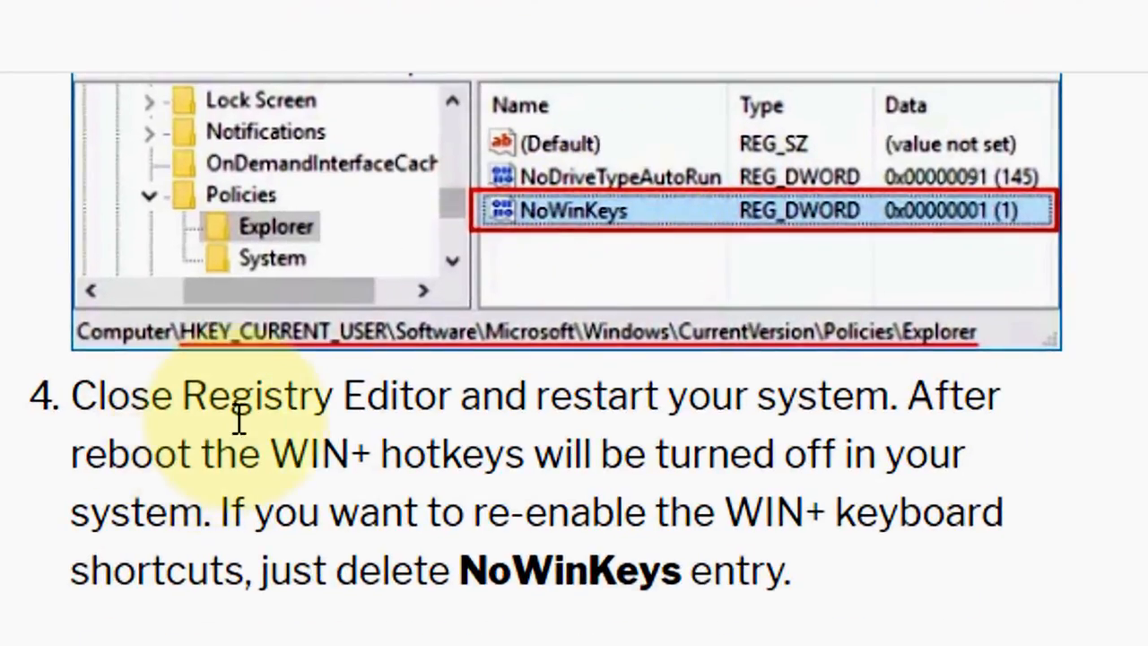
{"action": "mouse_move", "coordinate": [816, 422]}
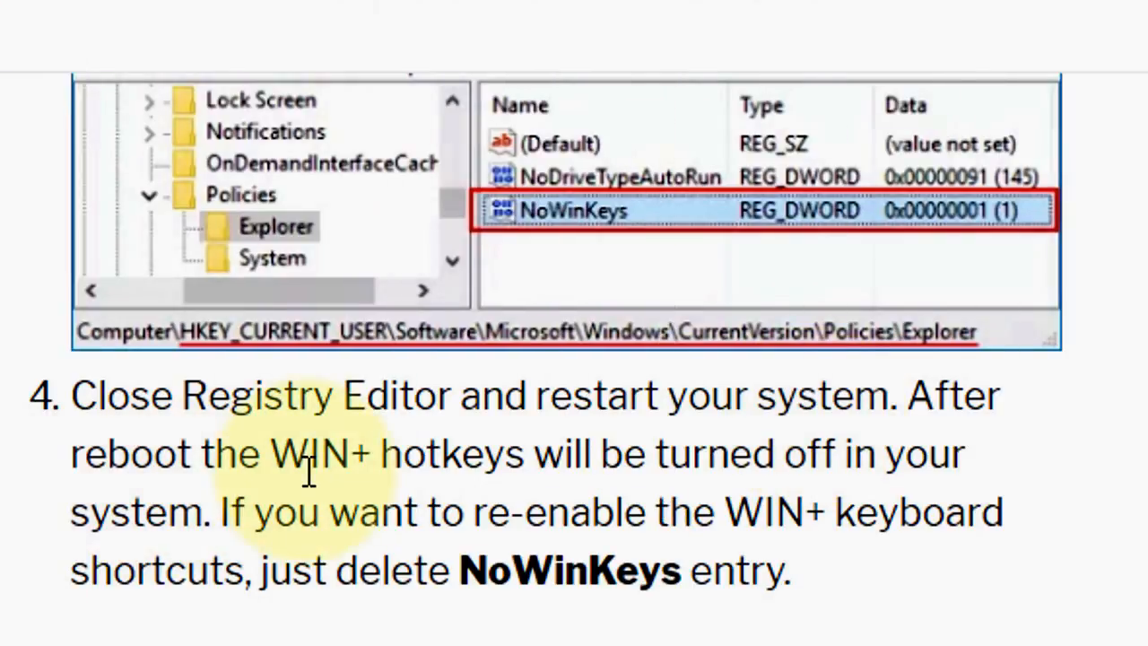
{"action": "mouse_move", "coordinate": [664, 466]}
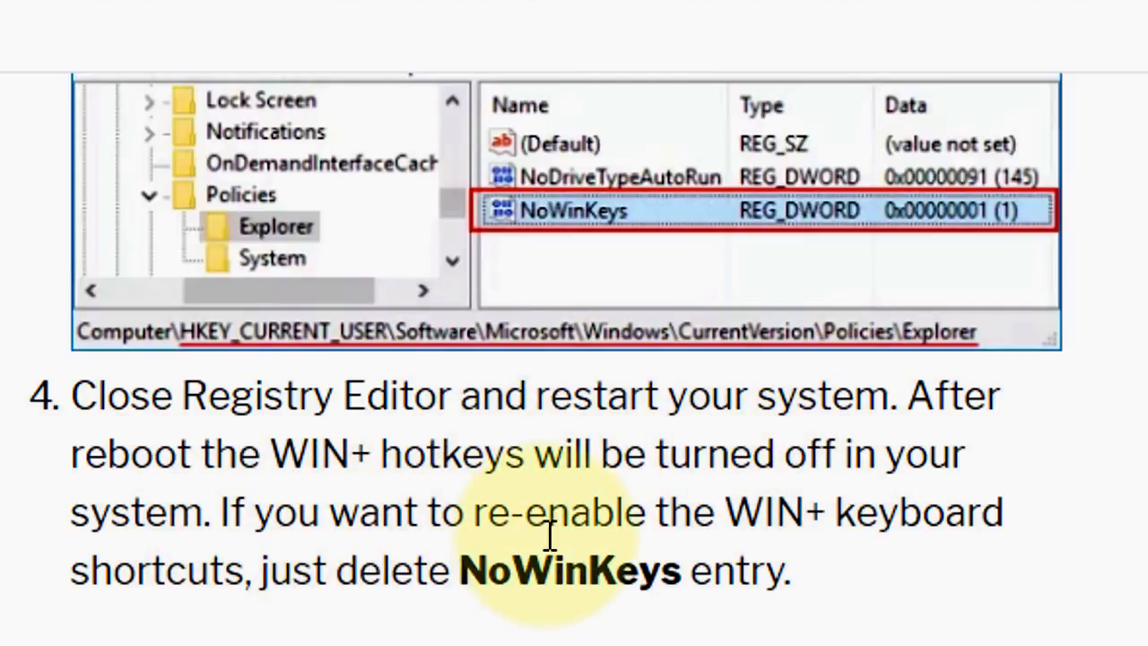
{"action": "mouse_move", "coordinate": [678, 535]}
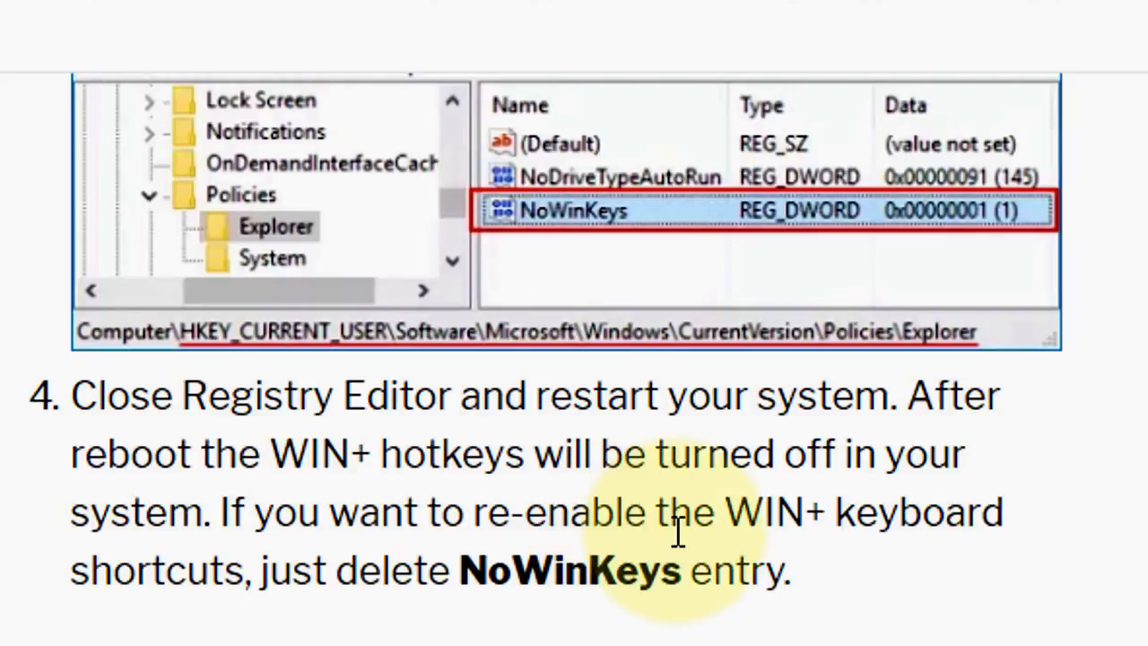
{"action": "mouse_move", "coordinate": [790, 553]}
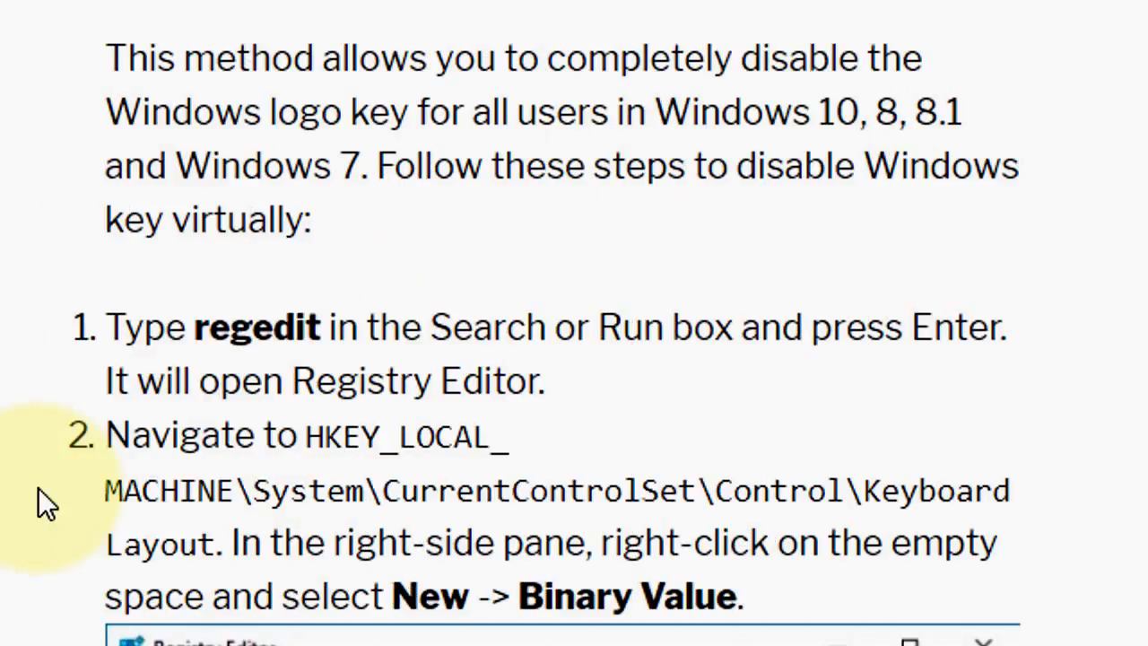
{"action": "mouse_move", "coordinate": [179, 93]}
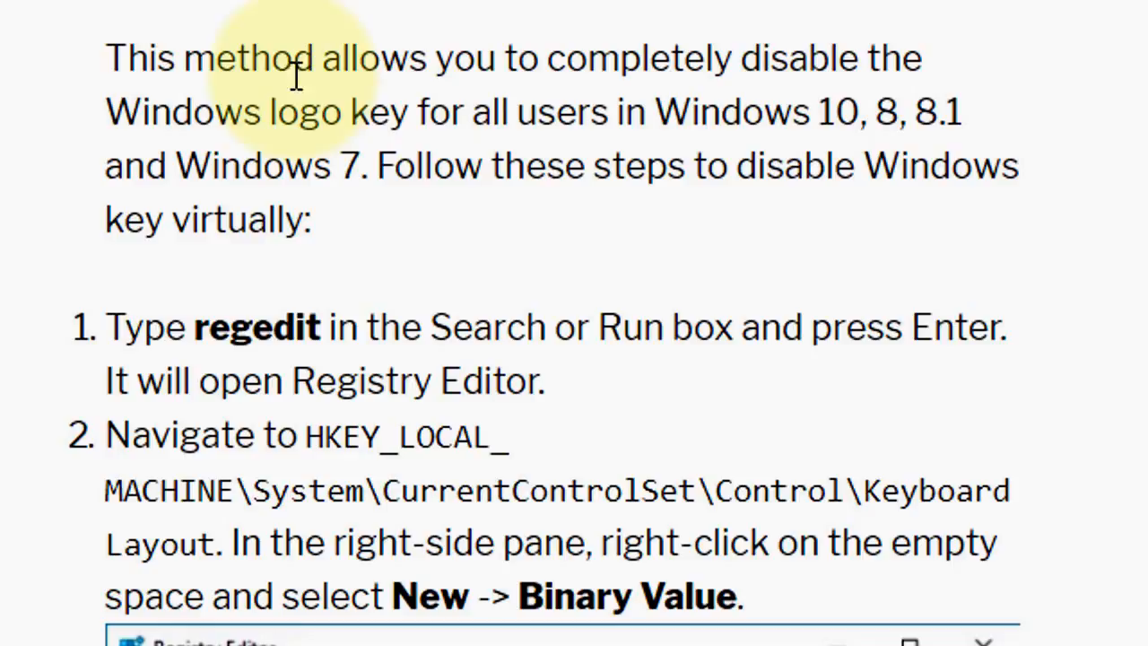
{"action": "mouse_move", "coordinate": [452, 93]}
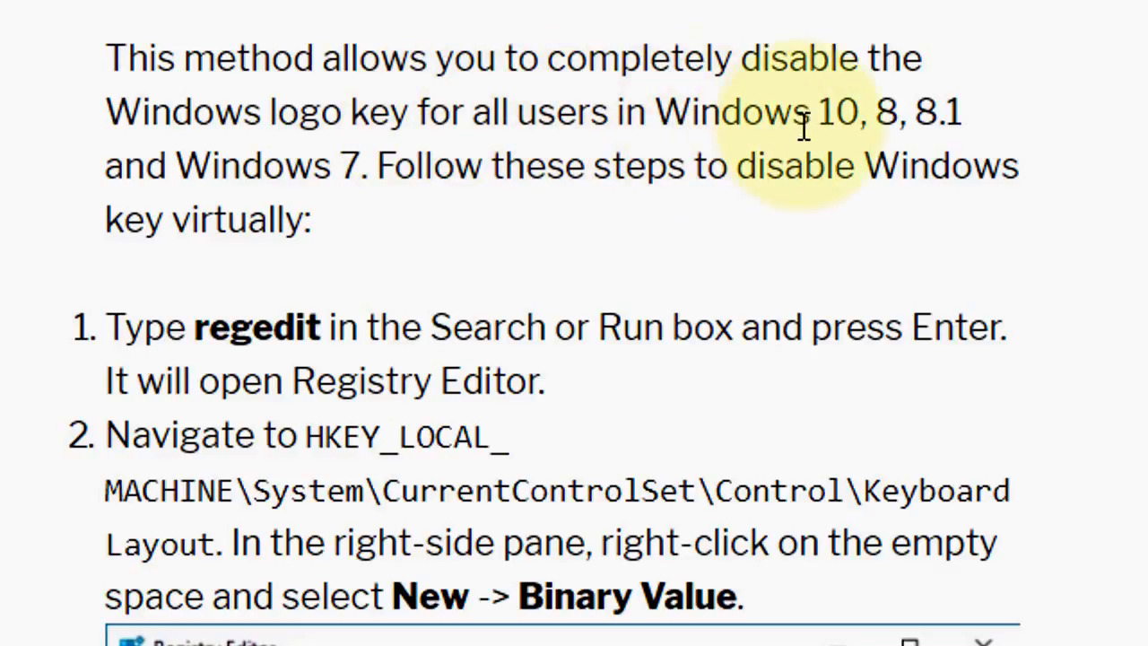
{"action": "mouse_move", "coordinate": [265, 183]}
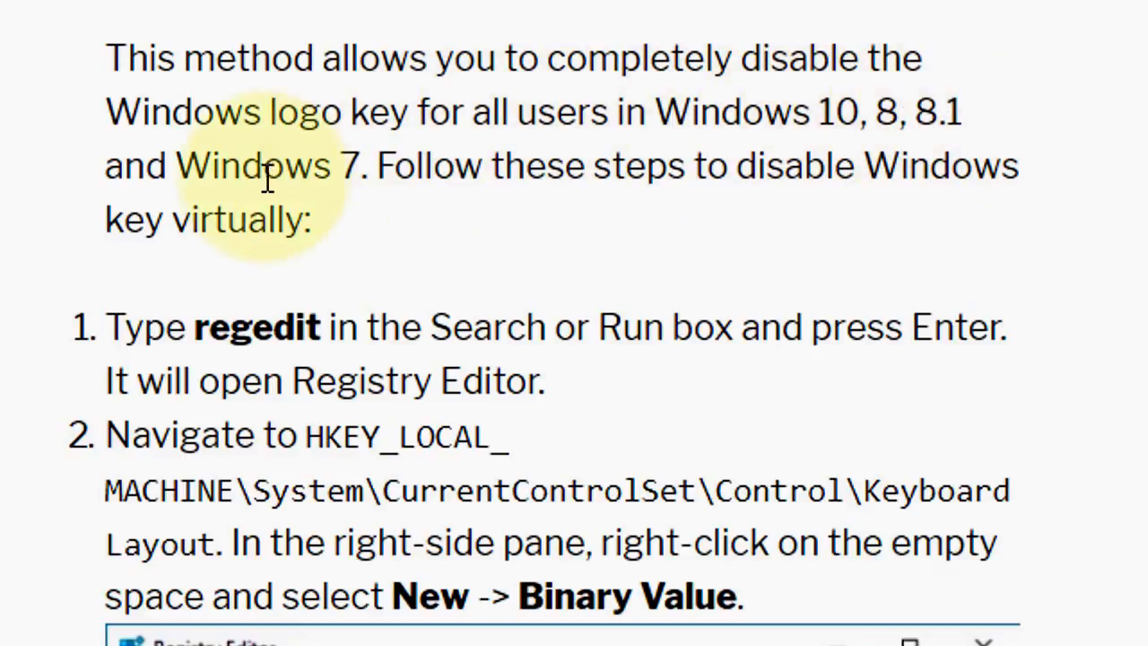
{"action": "mouse_move", "coordinate": [574, 212]}
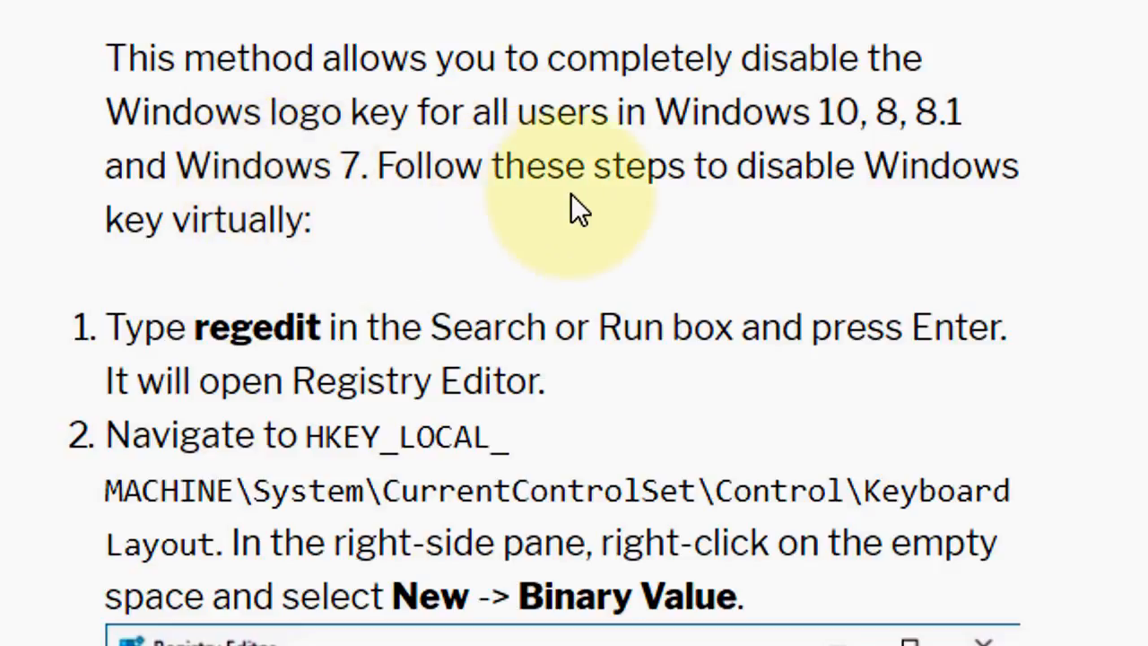
{"action": "mouse_move", "coordinate": [215, 260]}
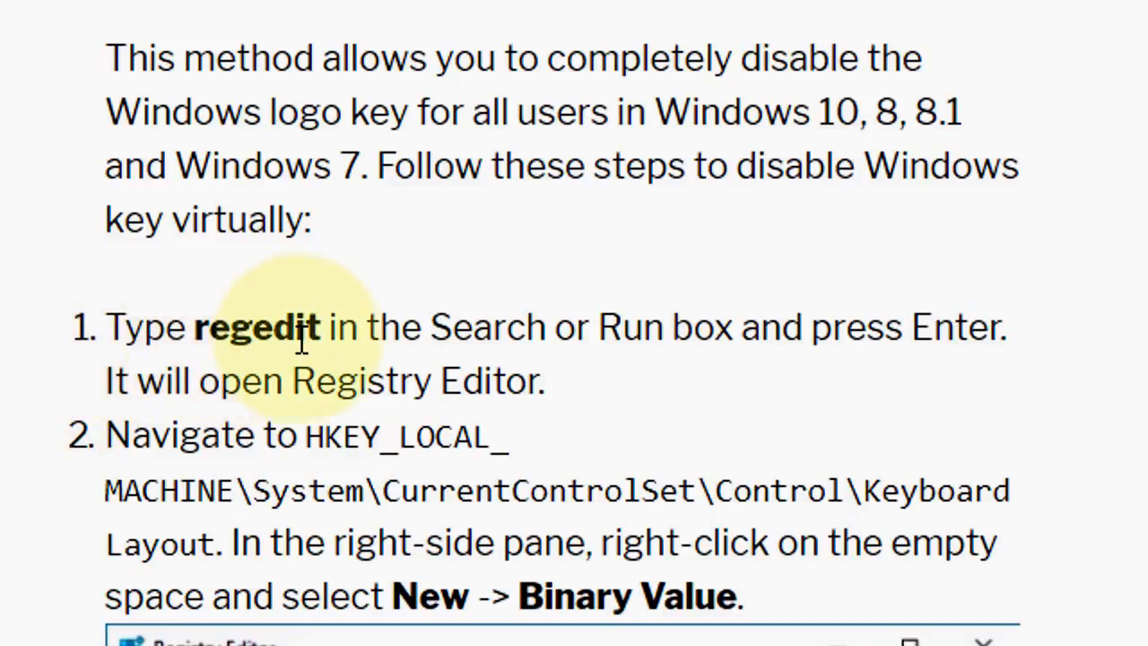
{"action": "mouse_move", "coordinate": [861, 341]}
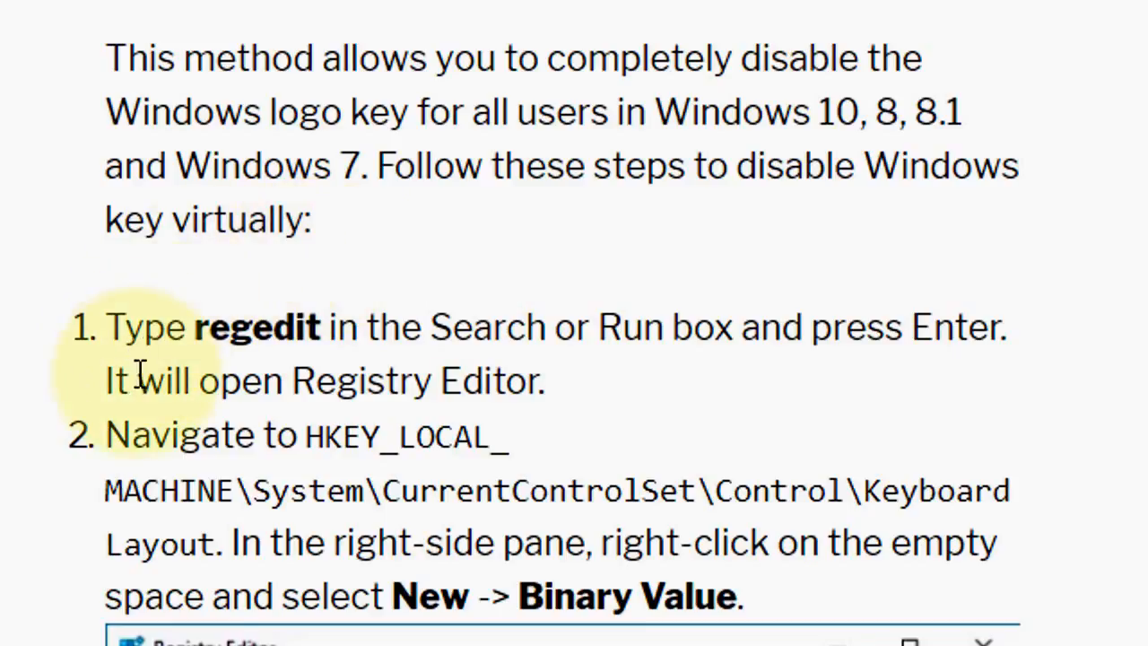
{"action": "mouse_move", "coordinate": [144, 413]}
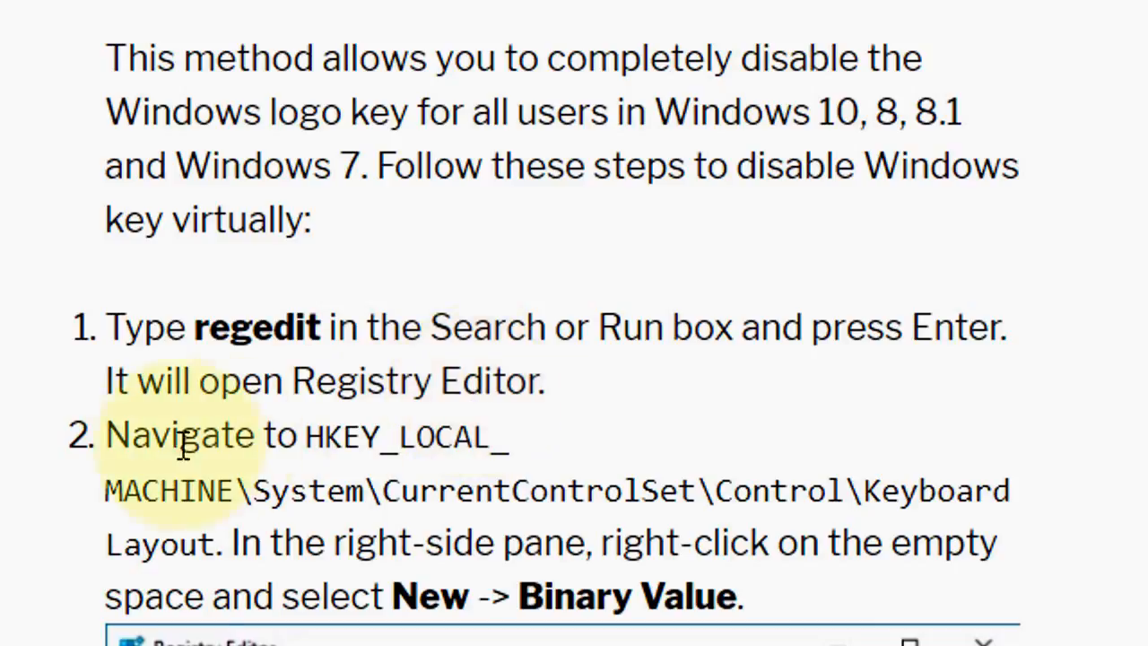
Step: Scroll to the Keyboard Layout path and the Registry Editor screenshot creating a new Binary Value
{"action": "scroll", "scroll_direction": "down", "scroll_amount": 3}
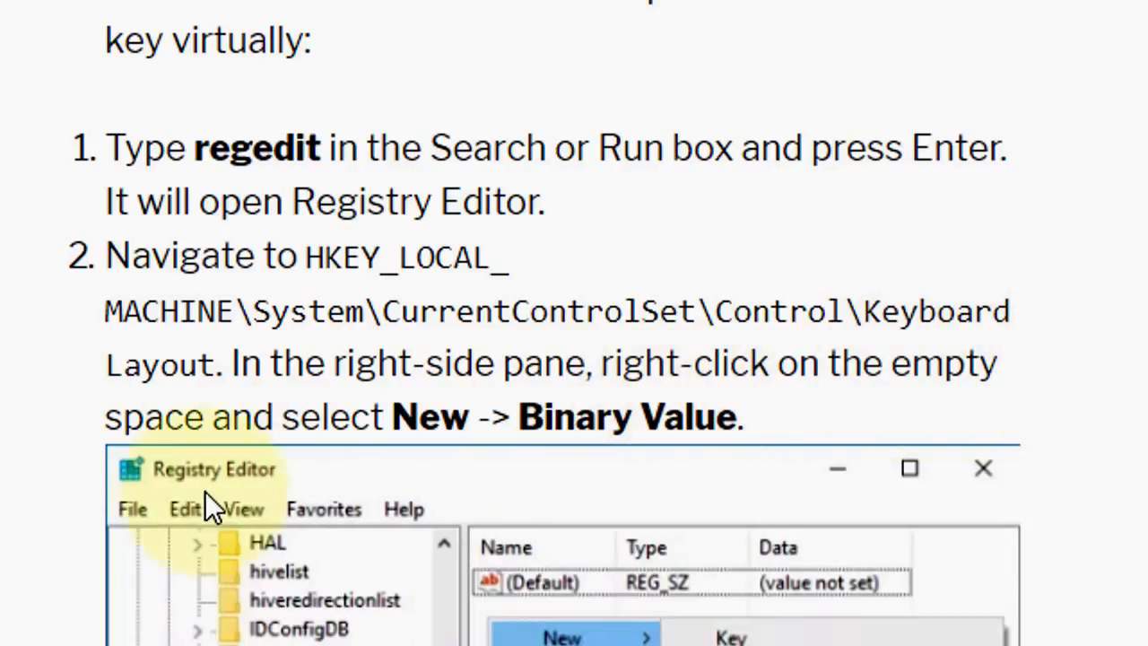
{"action": "mouse_move", "coordinate": [242, 416]}
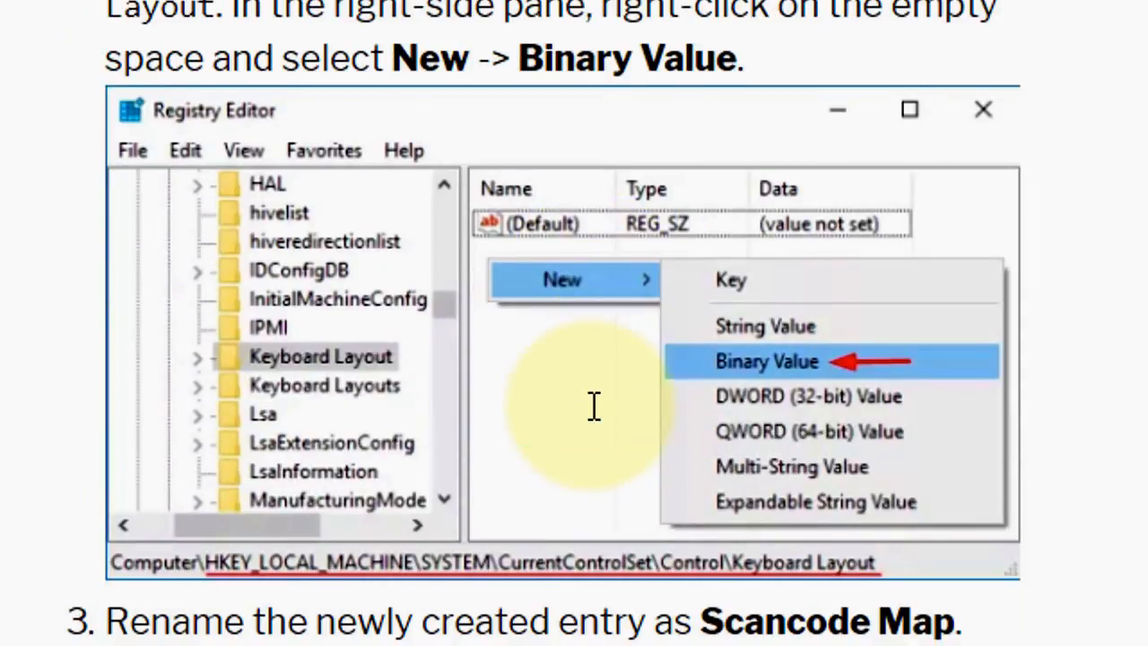
{"action": "mouse_move", "coordinate": [341, 368]}
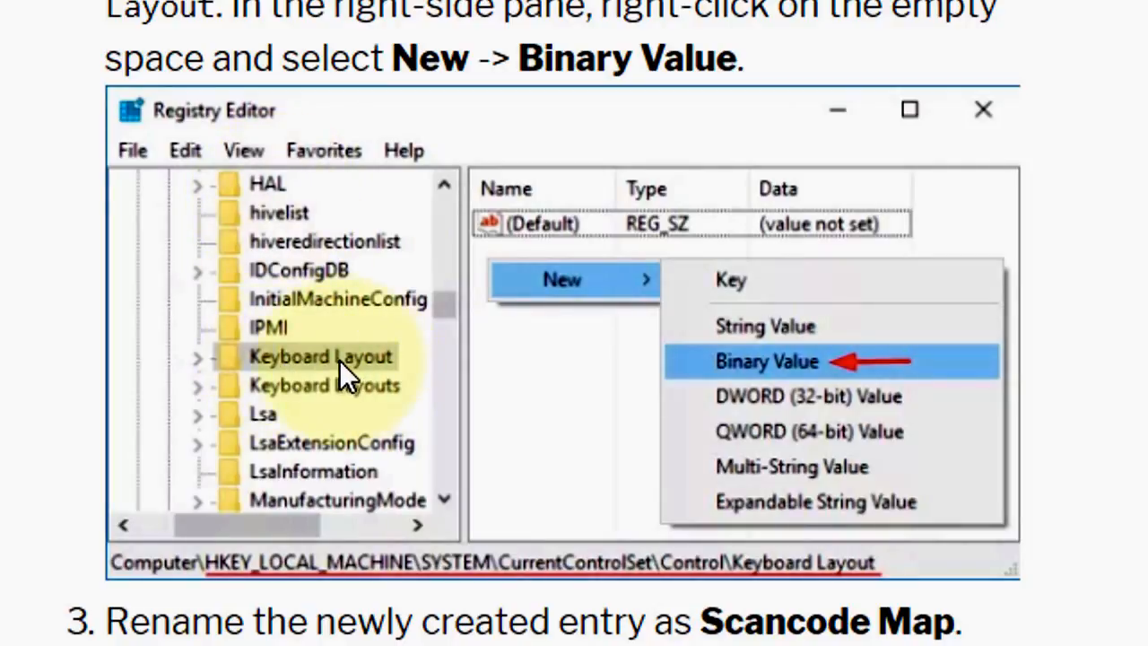
{"action": "mouse_move", "coordinate": [757, 290]}
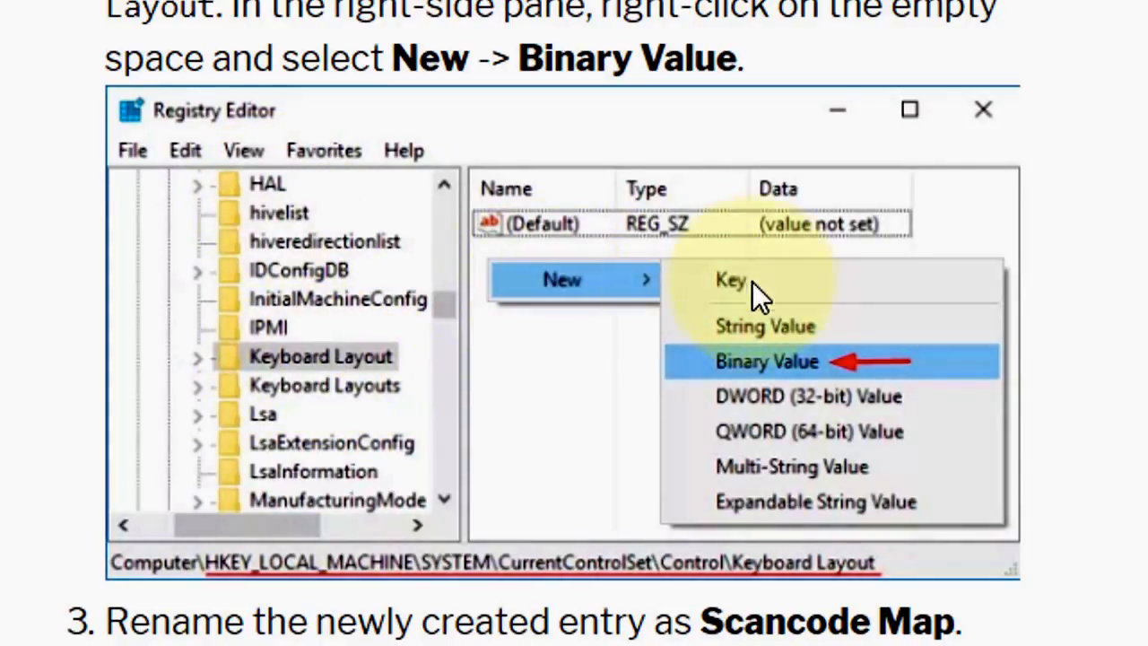
{"action": "mouse_move", "coordinate": [261, 452]}
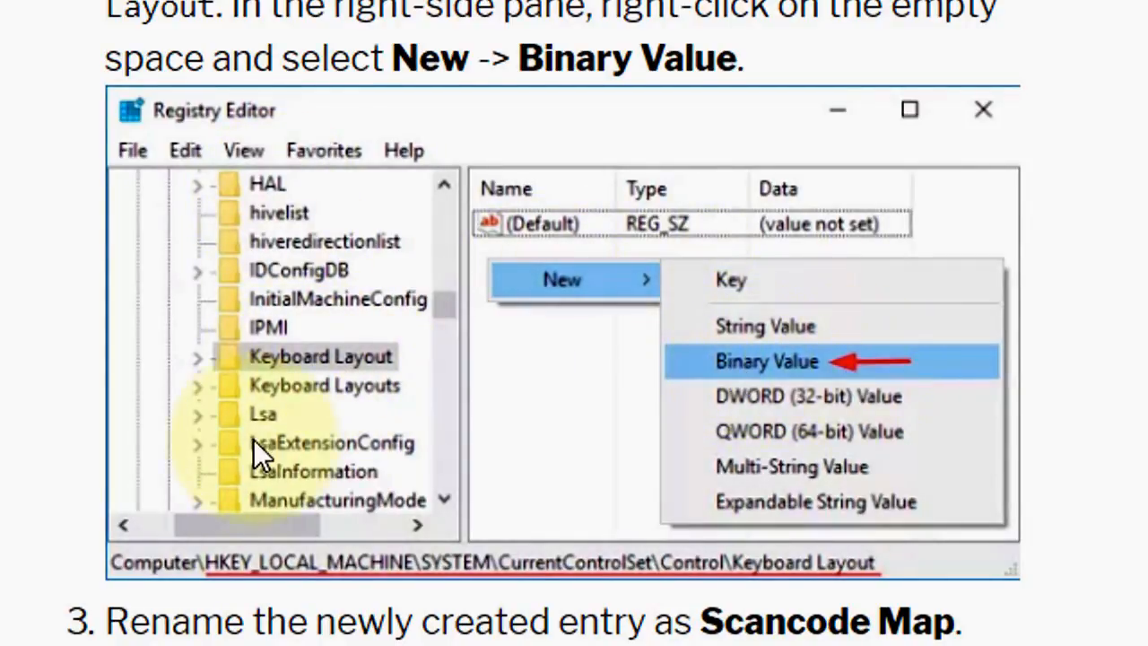
Step: Reach step 3 on renaming the entry to Scancode Map and its binary value data
{"action": "scroll", "scroll_direction": "down", "scroll_amount": 3}
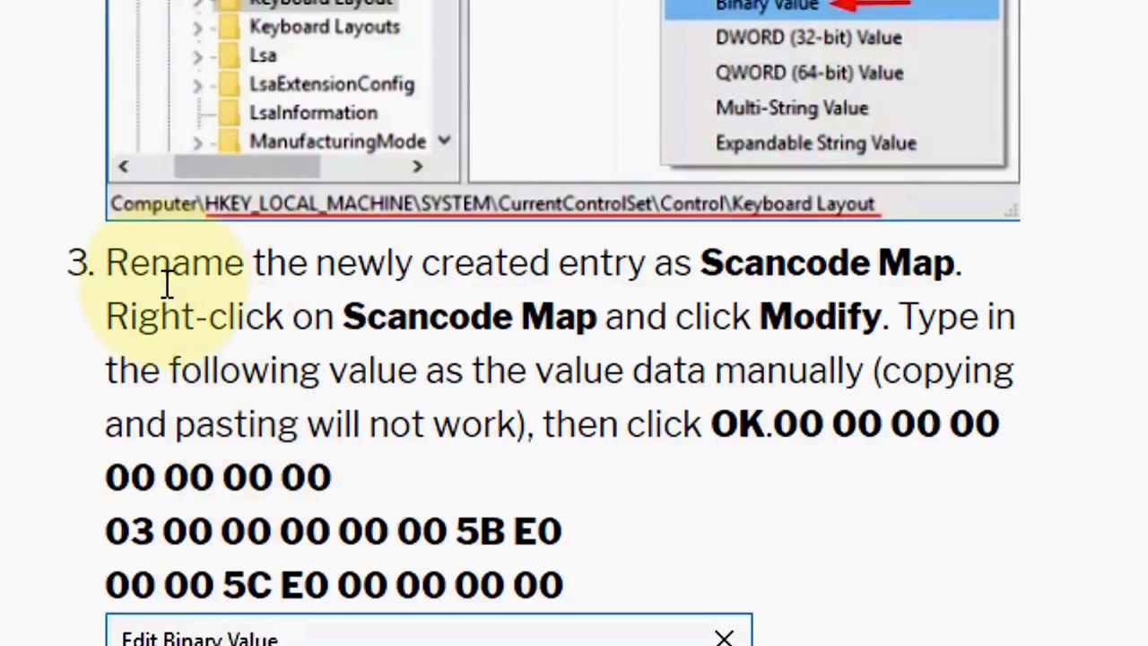
{"action": "mouse_move", "coordinate": [757, 302]}
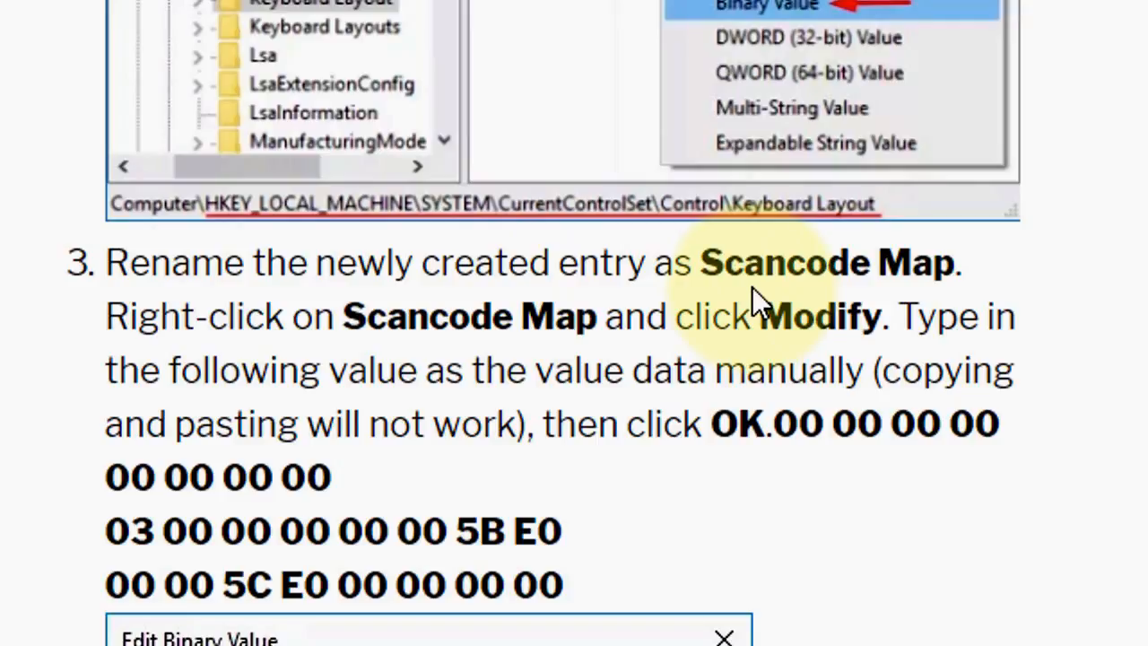
{"action": "mouse_move", "coordinate": [861, 287]}
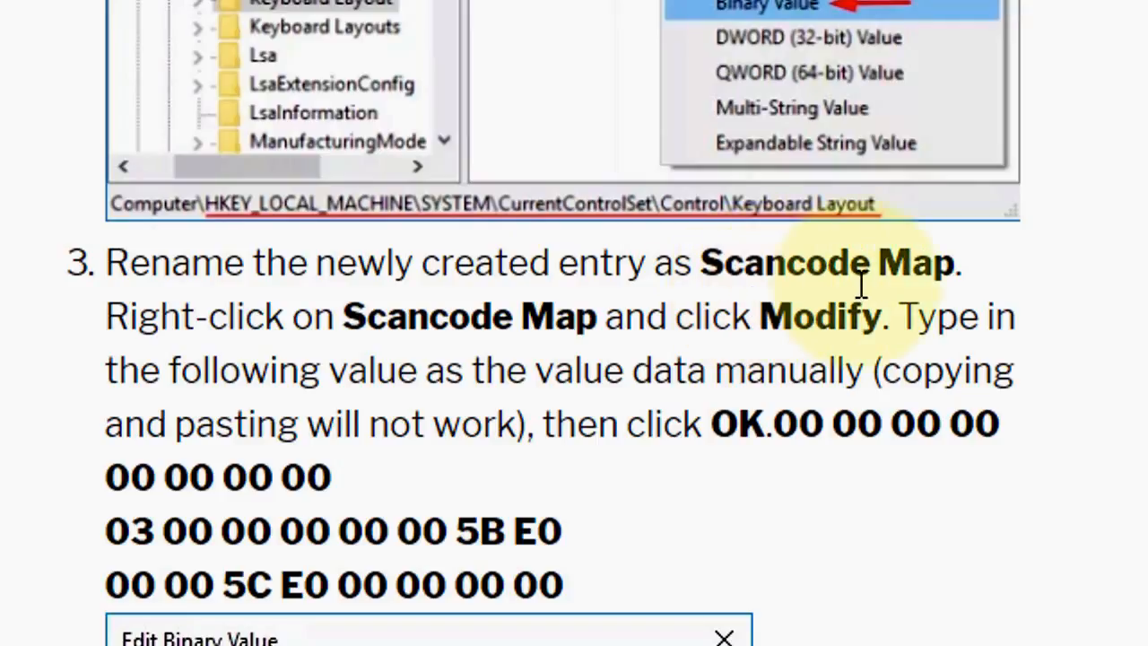
{"action": "mouse_move", "coordinate": [337, 350]}
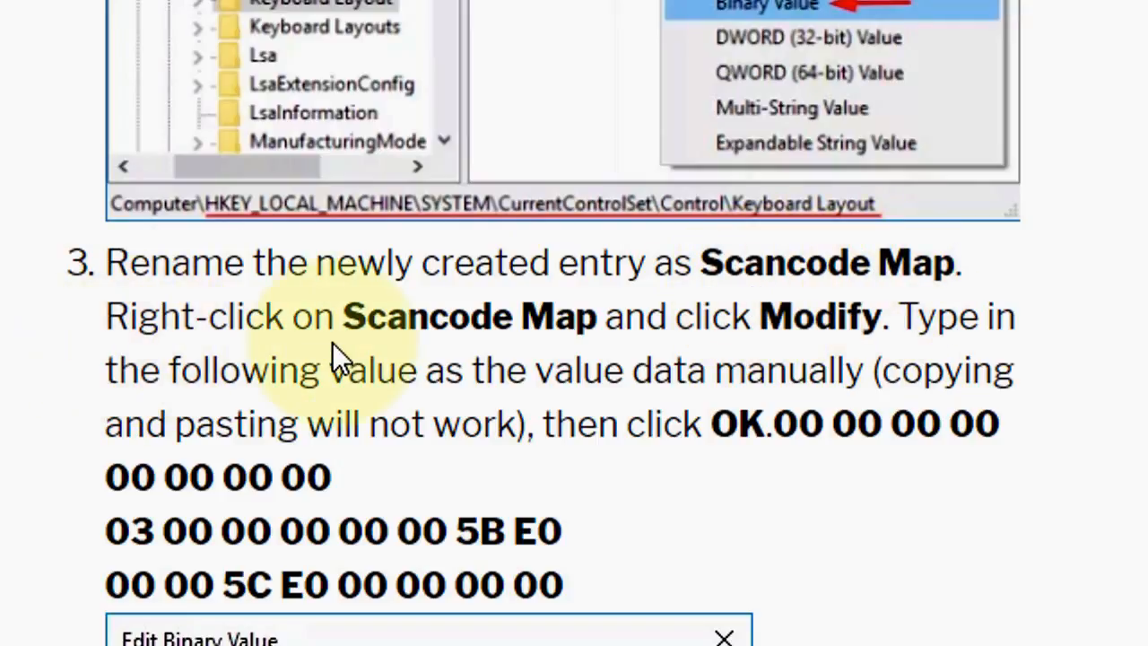
{"action": "mouse_move", "coordinate": [798, 355]}
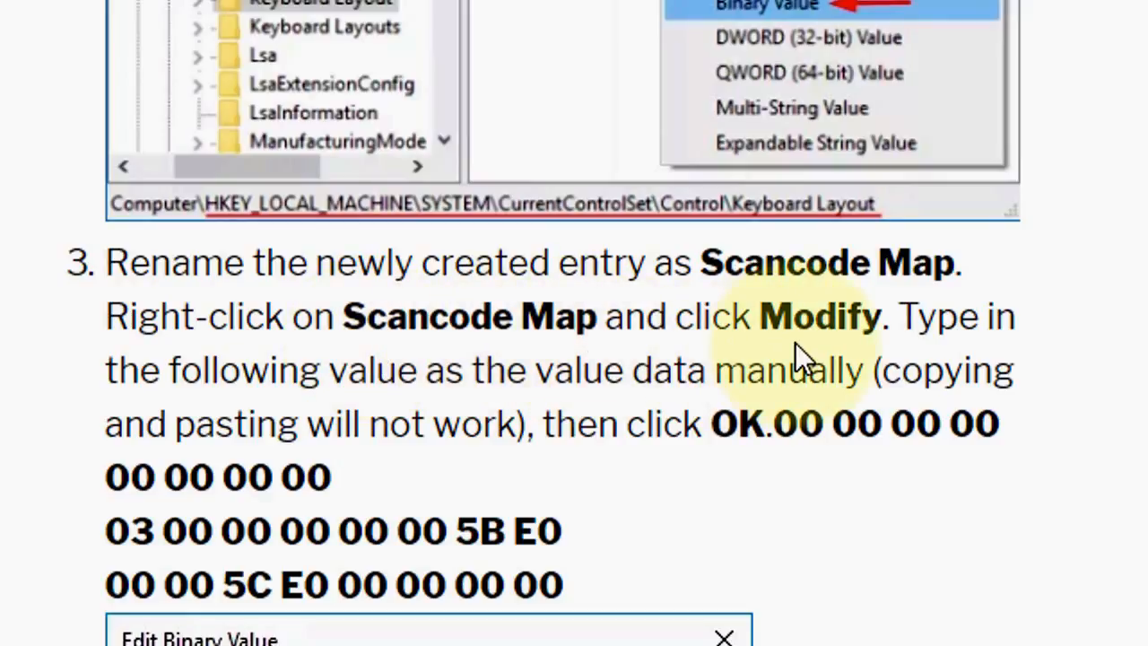
{"action": "mouse_move", "coordinate": [180, 412]}
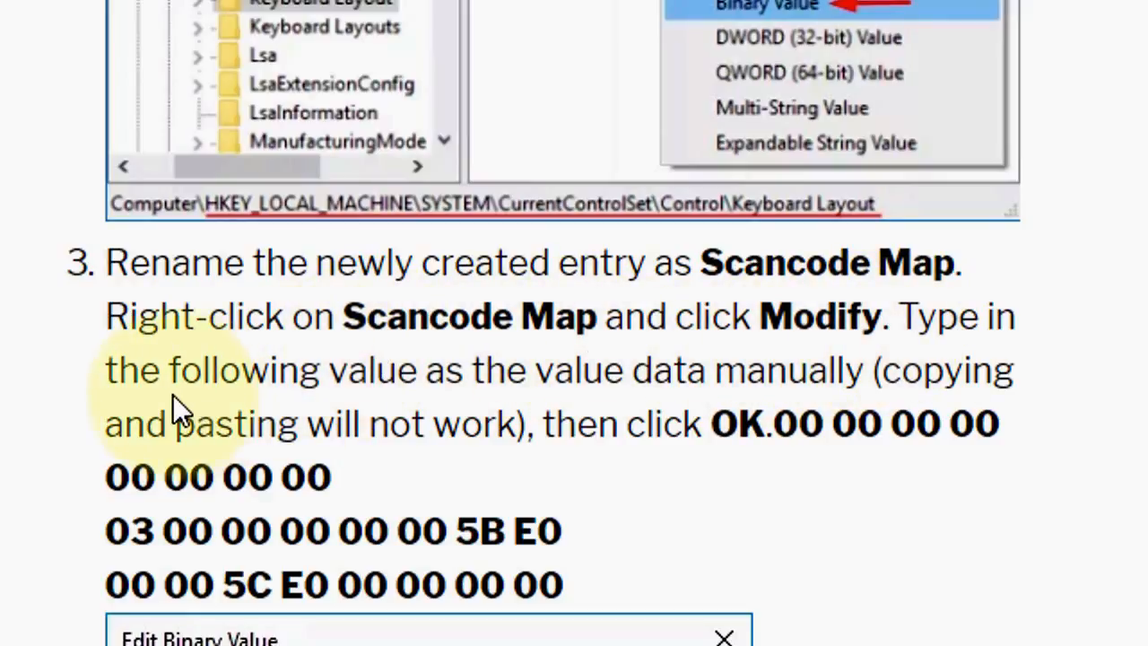
{"action": "mouse_move", "coordinate": [703, 395]}
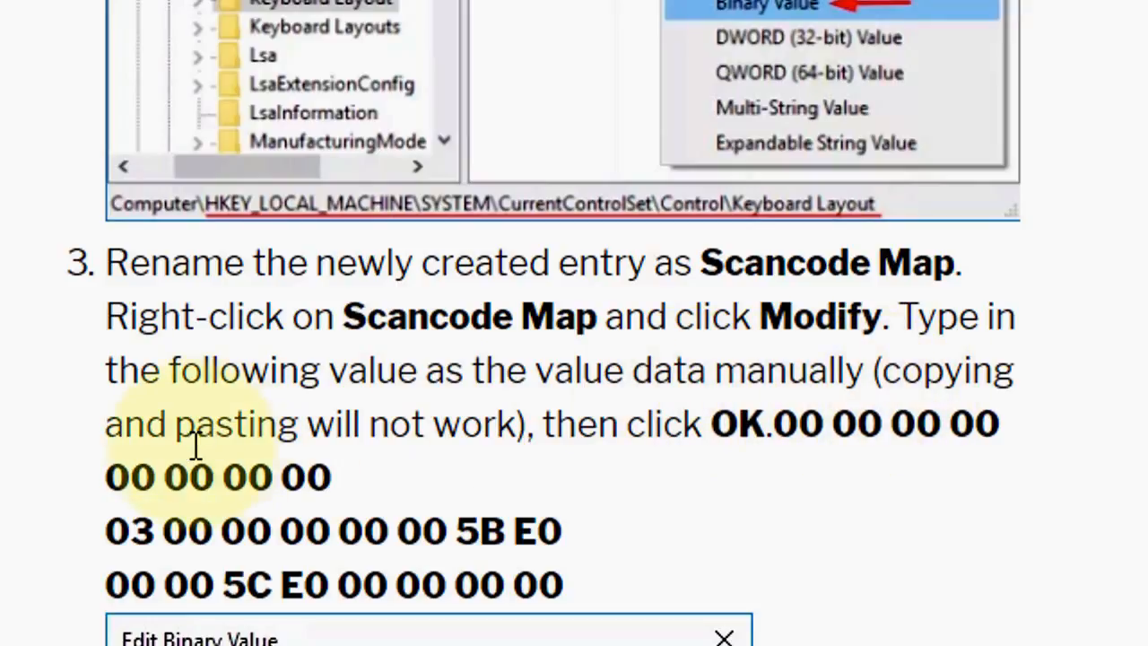
{"action": "mouse_move", "coordinate": [664, 466]}
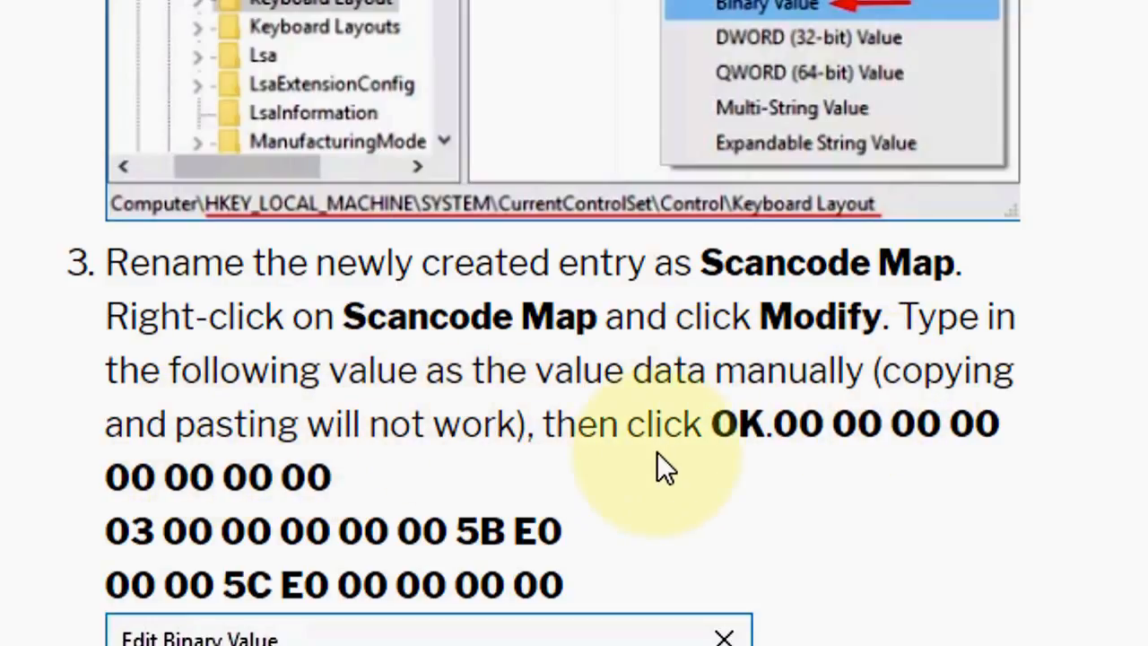
{"action": "mouse_move", "coordinate": [951, 439]}
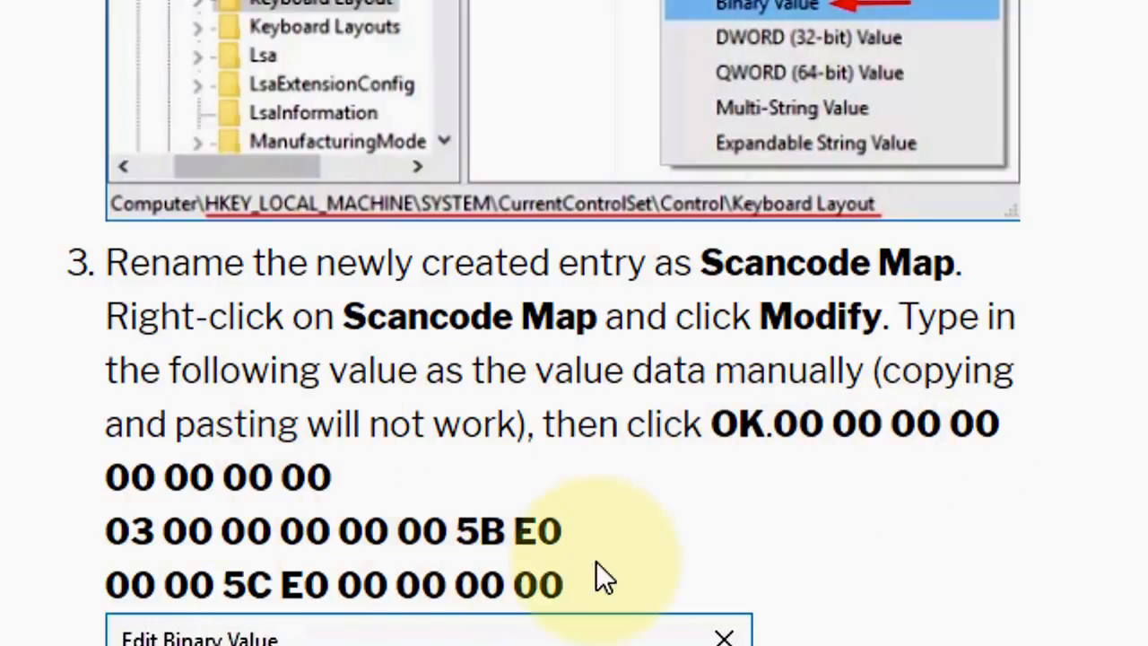
Step: Scroll to the Edit Binary Value screenshot for Scancode Map with its data entered
{"action": "scroll", "scroll_direction": "down", "scroll_amount": 3}
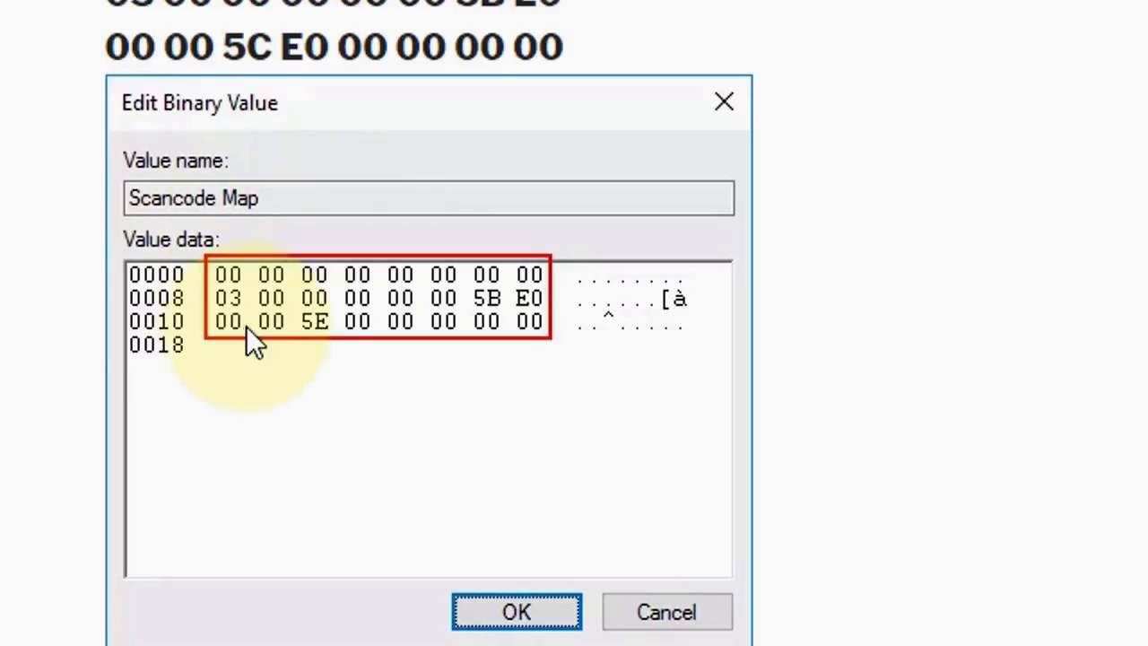
Step: Reach step 4: close Registry Editor, restart, and delete Scancode Map to re-enable the Windows key
{"action": "scroll", "scroll_direction": "down", "scroll_amount": 3}
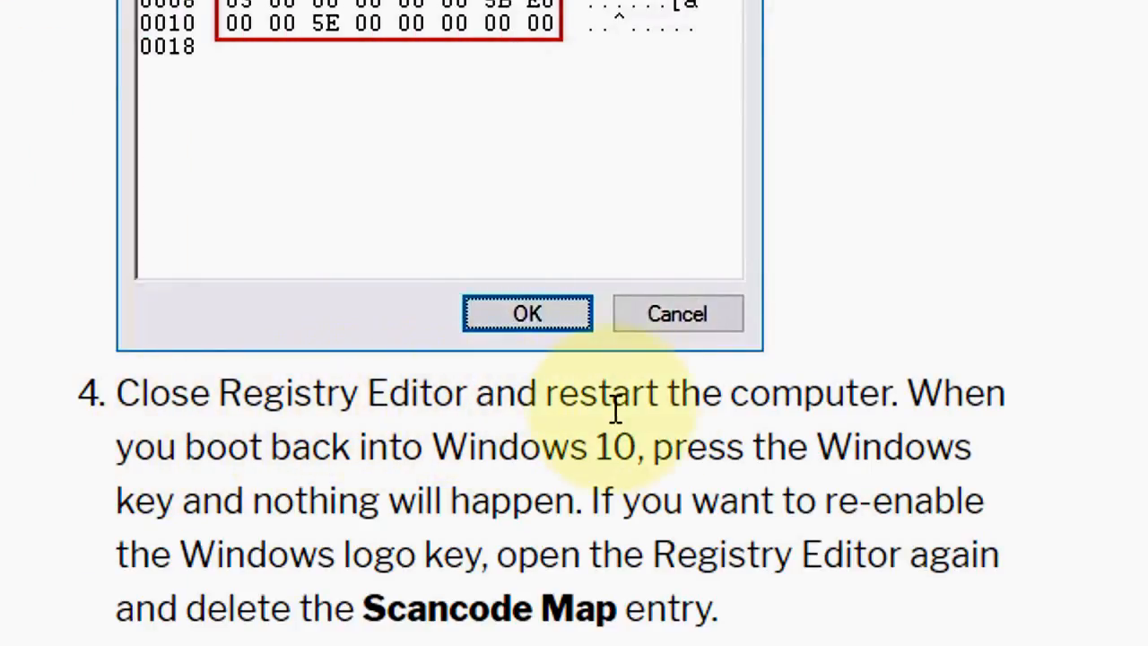
{"action": "mouse_move", "coordinate": [323, 466]}
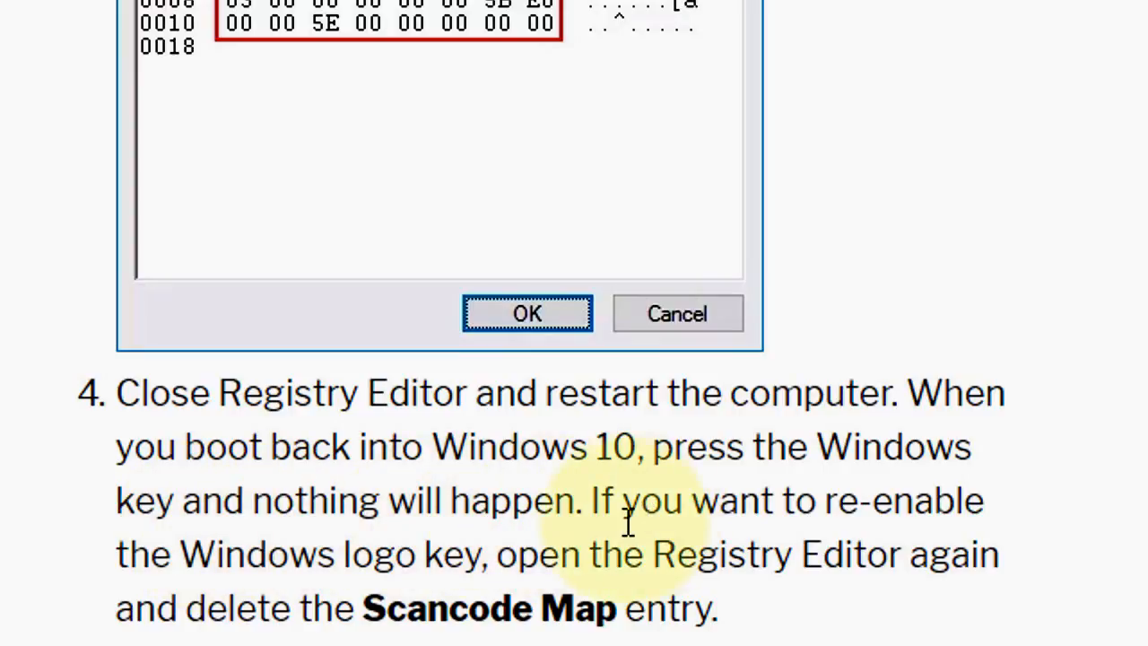
{"action": "mouse_move", "coordinate": [278, 565]}
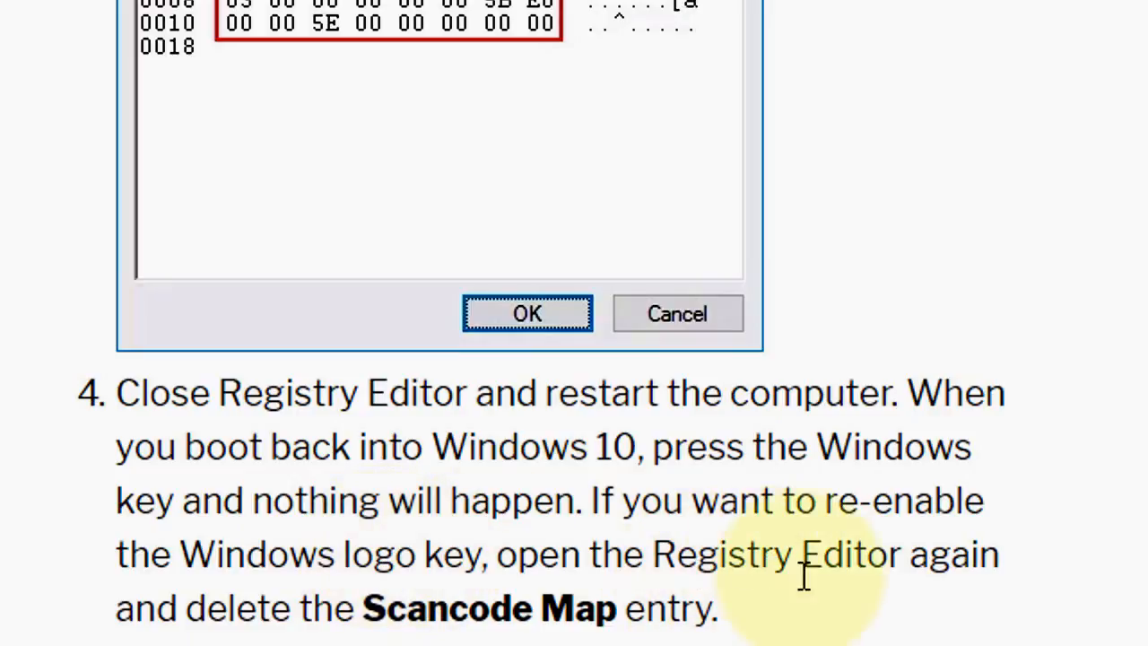
{"action": "mouse_move", "coordinate": [219, 624]}
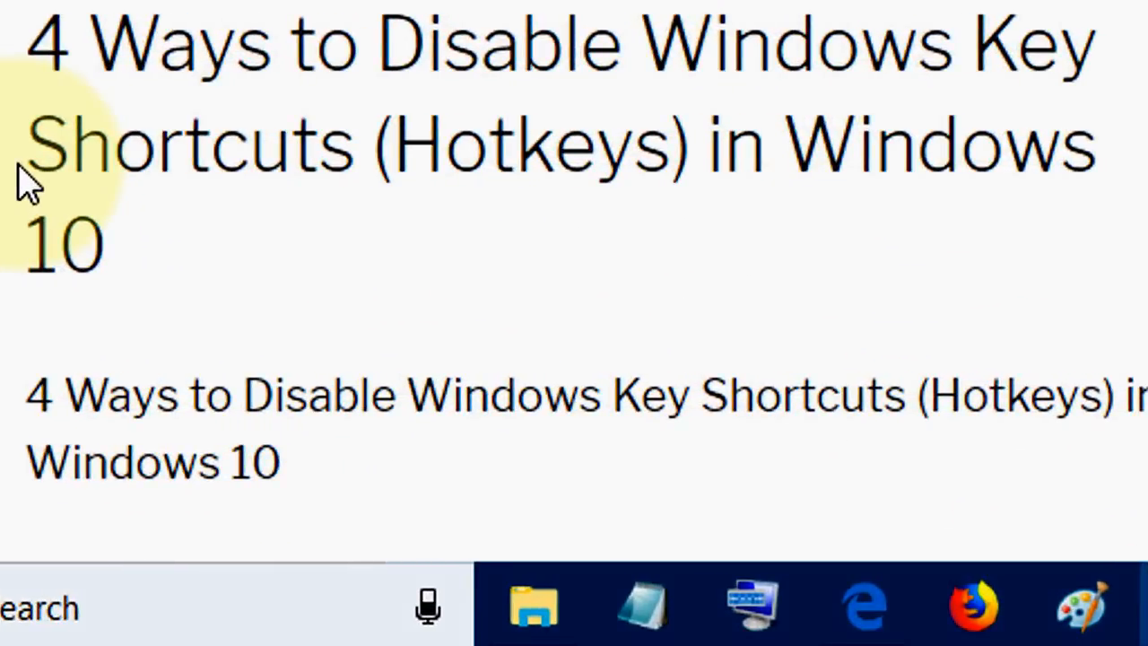
{"action": "mouse_move", "coordinate": [678, 143]}
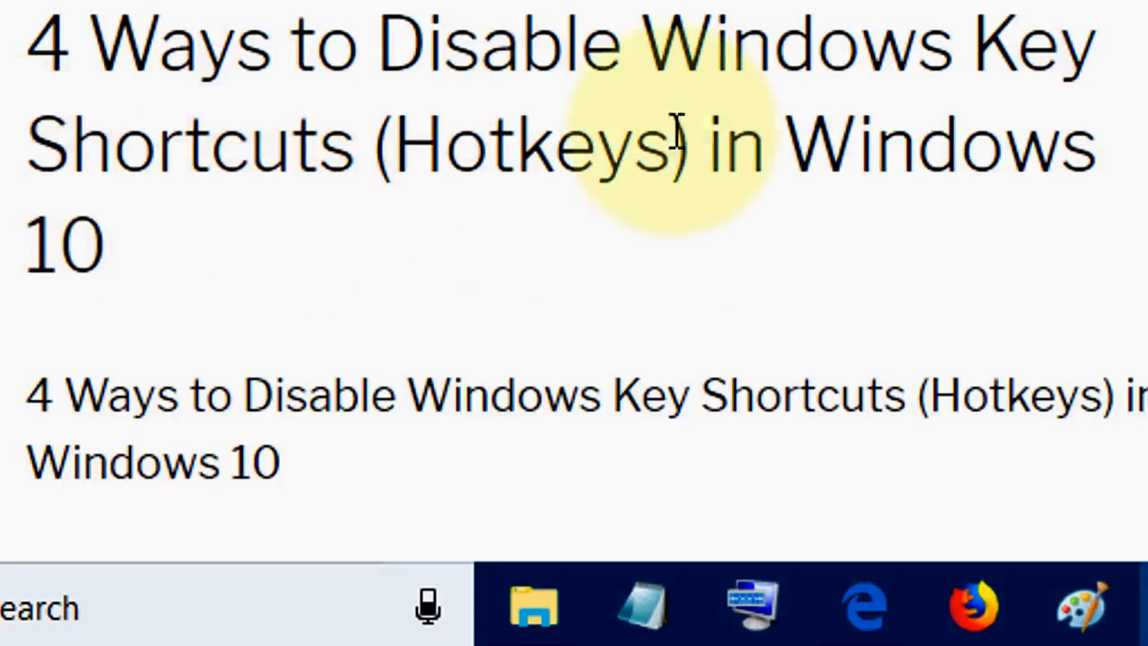